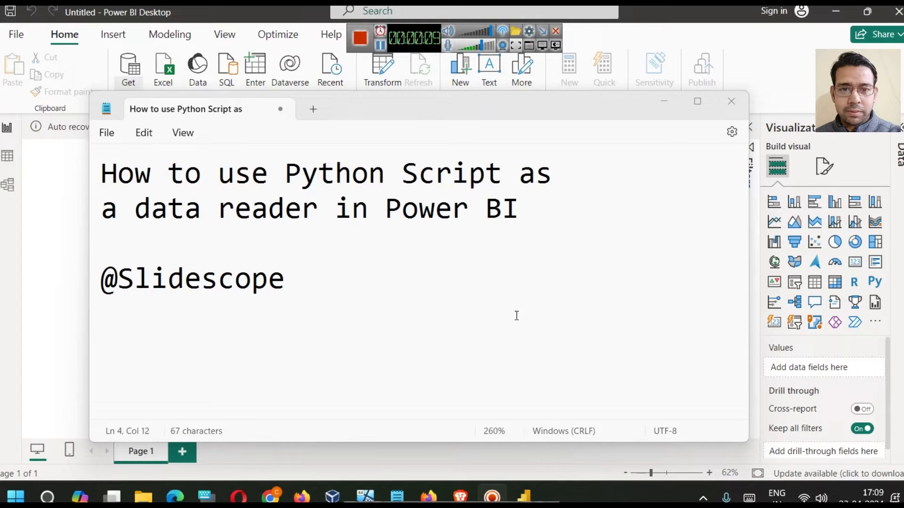
mouse_move(453, 279)
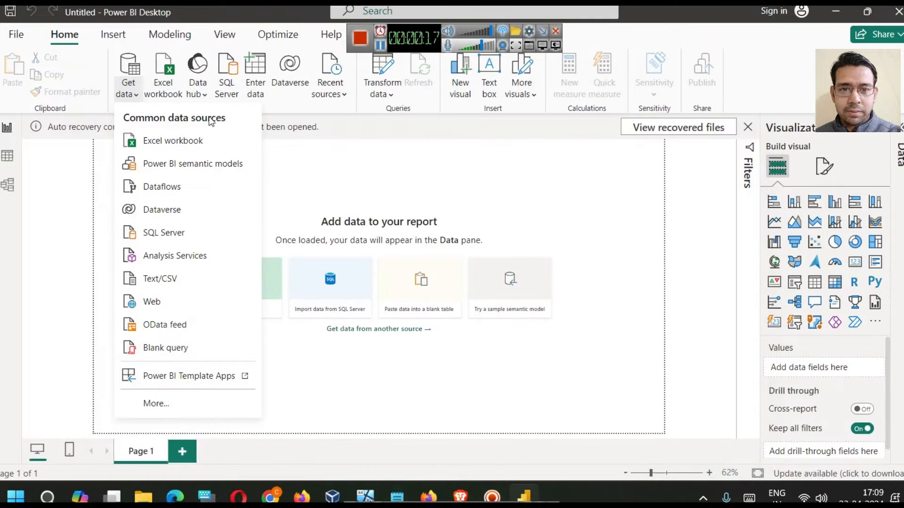
mouse_move(173, 140)
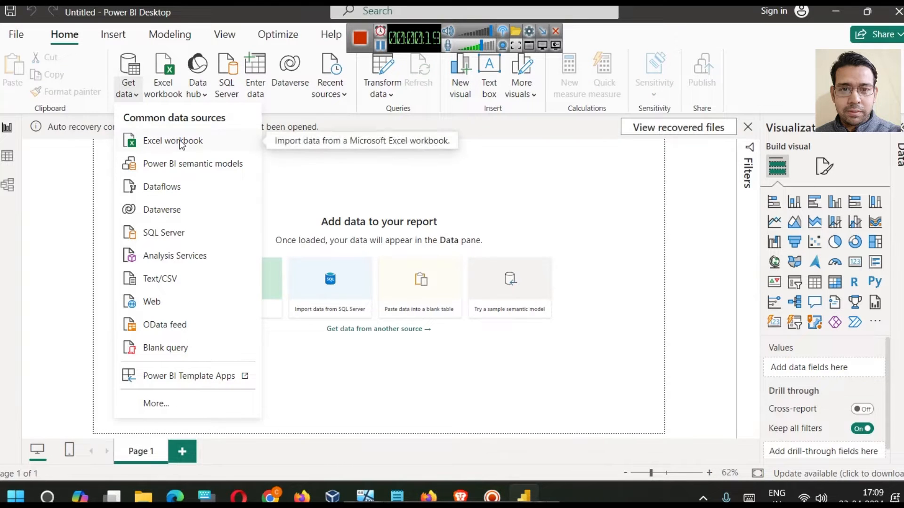
mouse_move(170, 300)
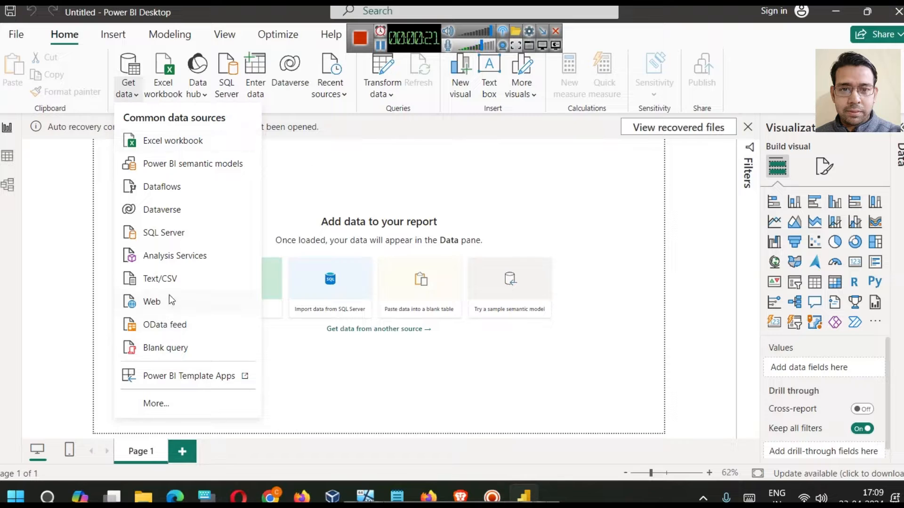
mouse_move(160, 278)
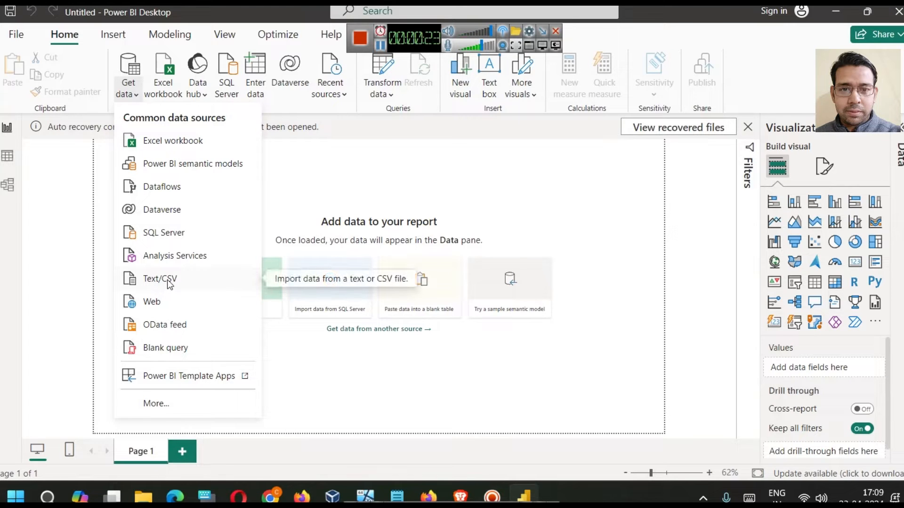
mouse_move(163, 232)
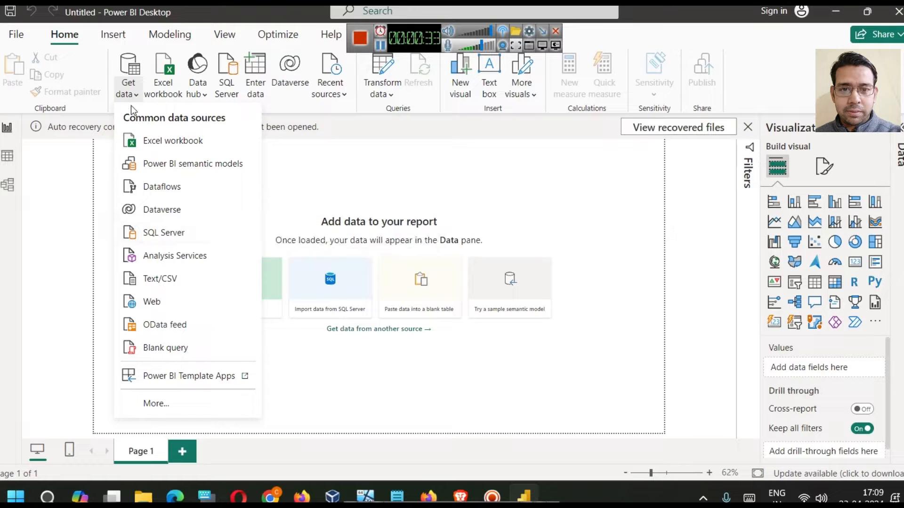
Bring up the Get data list of common data sources for the blank report.
left_click(128, 68)
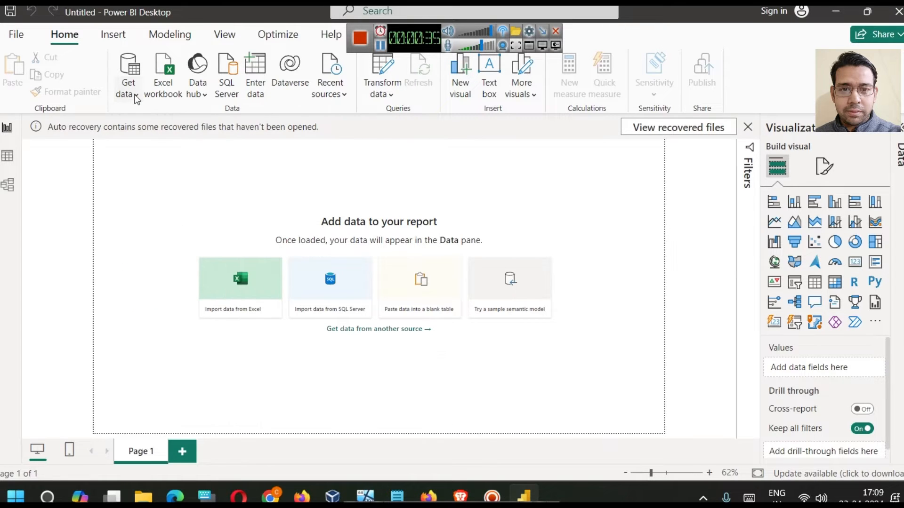
left_click(128, 78)
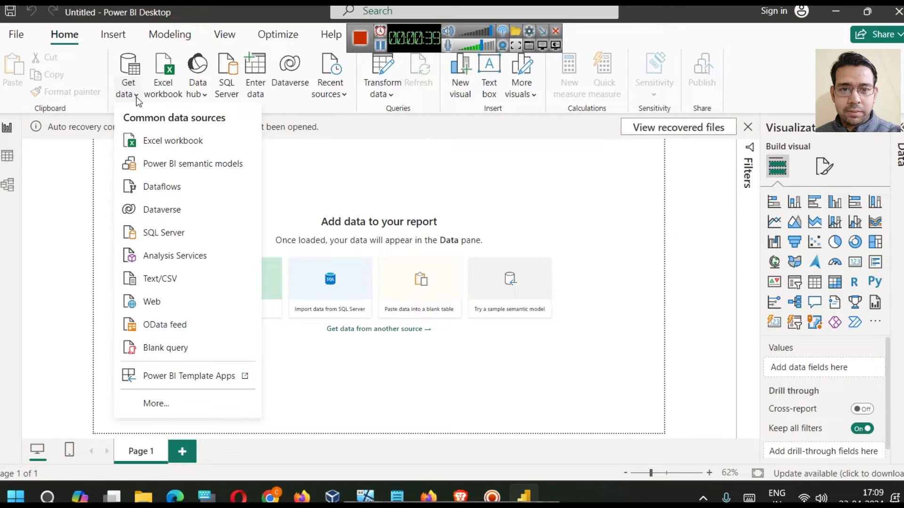
mouse_move(271, 359)
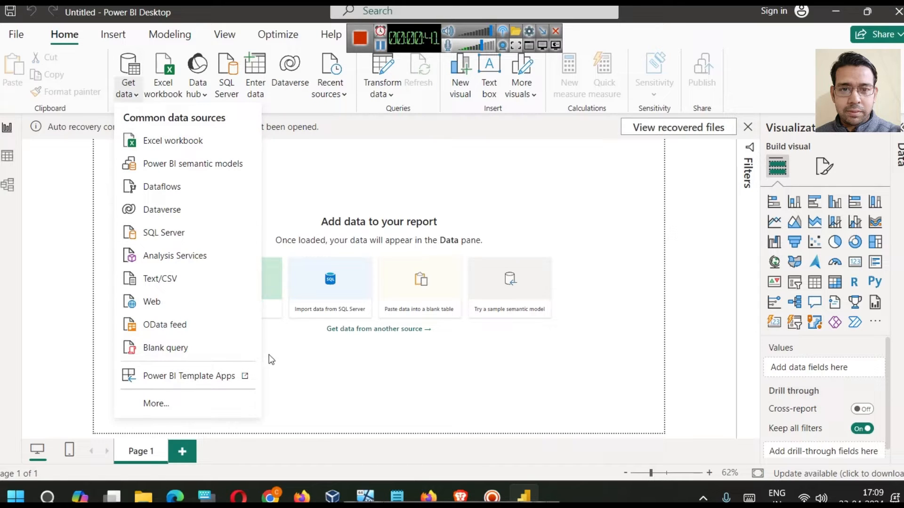
mouse_move(134, 72)
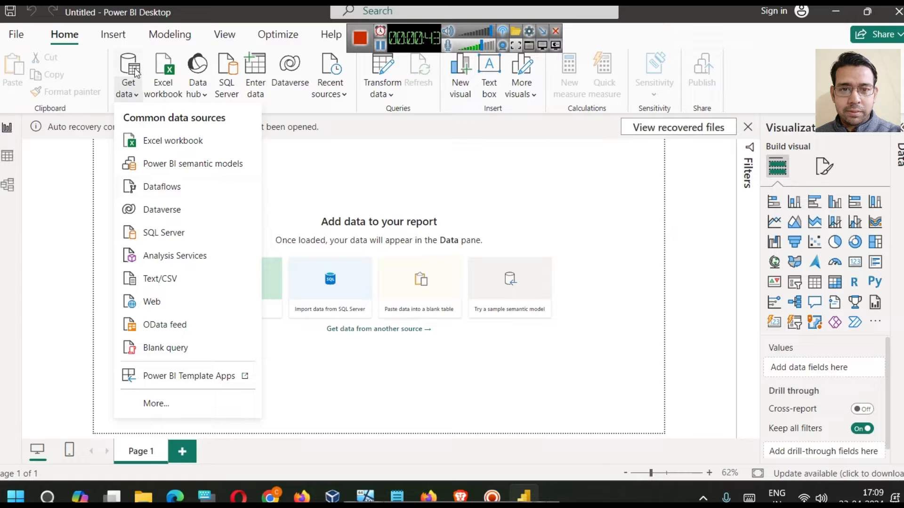
From the full source catalogue, search 'python' and connect to the Python script source.
left_click(155, 403)
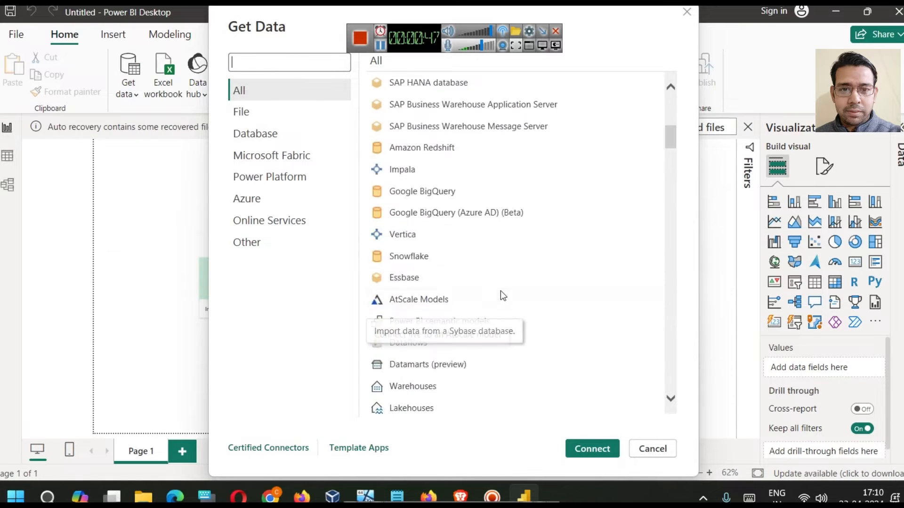
scroll("down", 3)
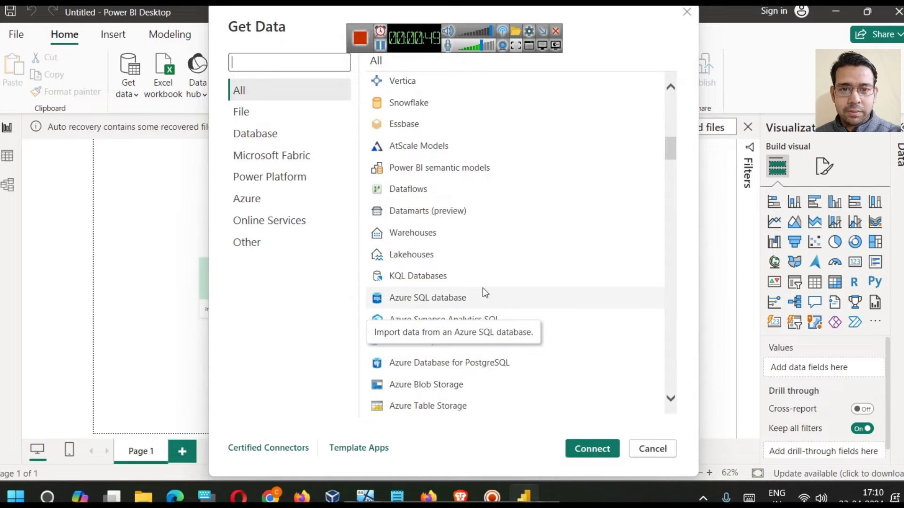
type("python")
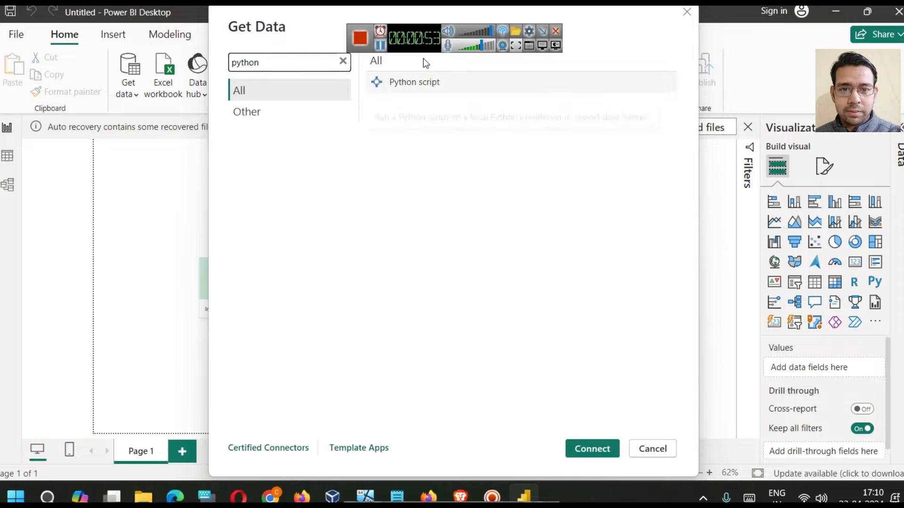
mouse_move(451, 87)
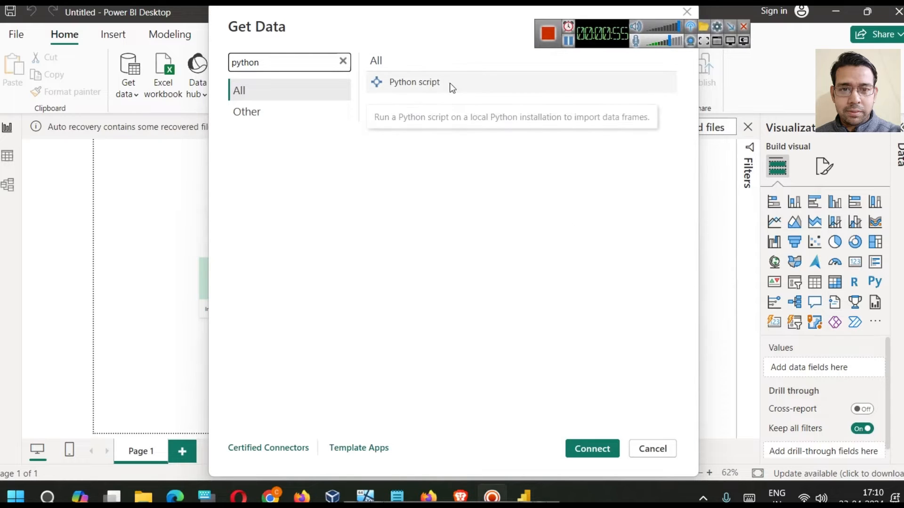
mouse_move(415, 111)
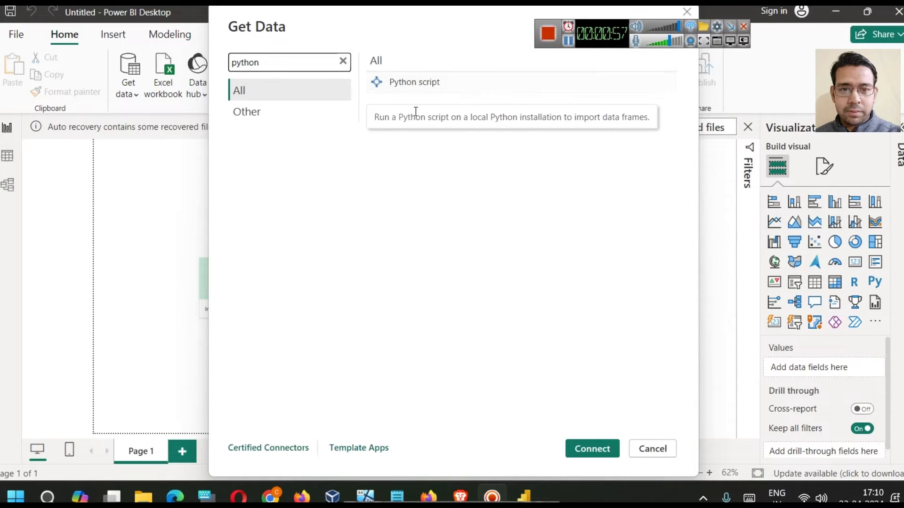
left_click(651, 448)
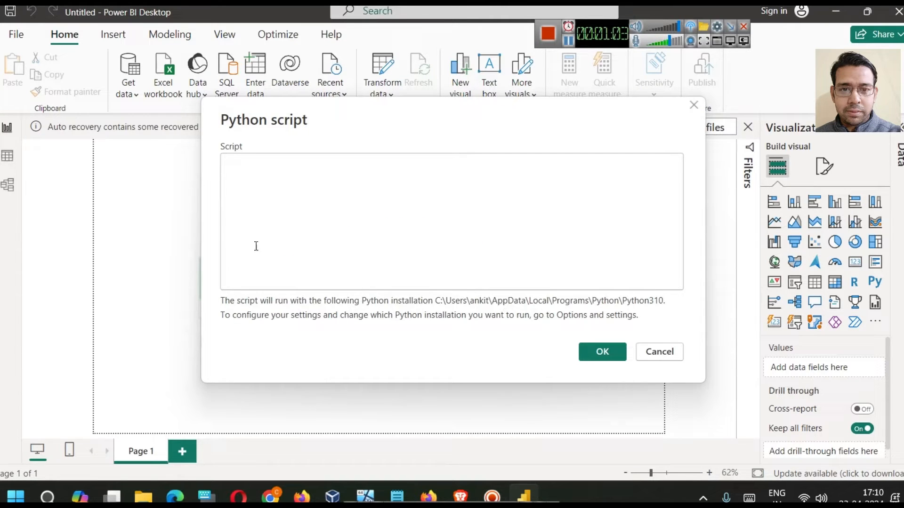
mouse_move(466, 311)
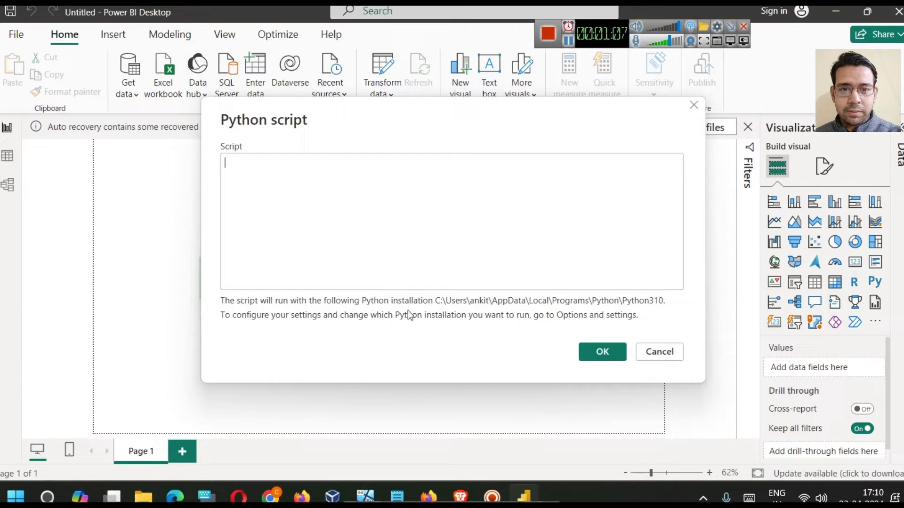
mouse_move(444, 308)
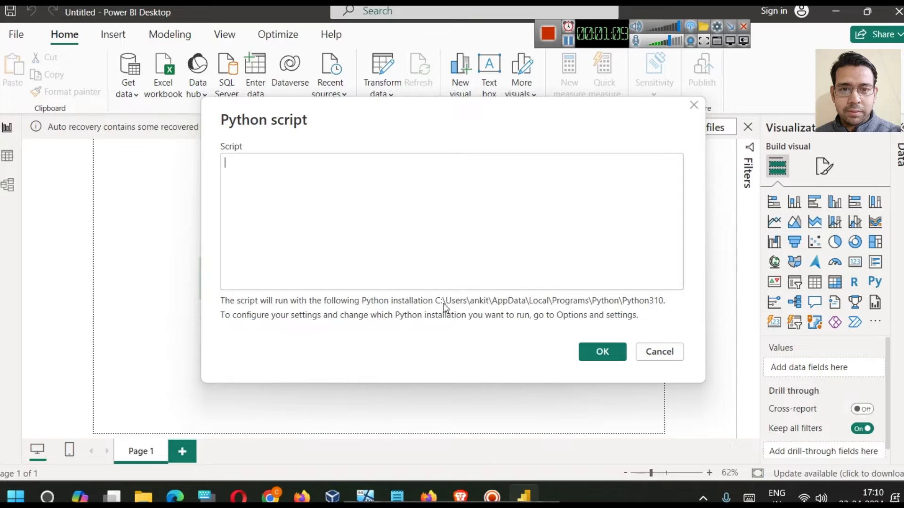
mouse_move(532, 309)
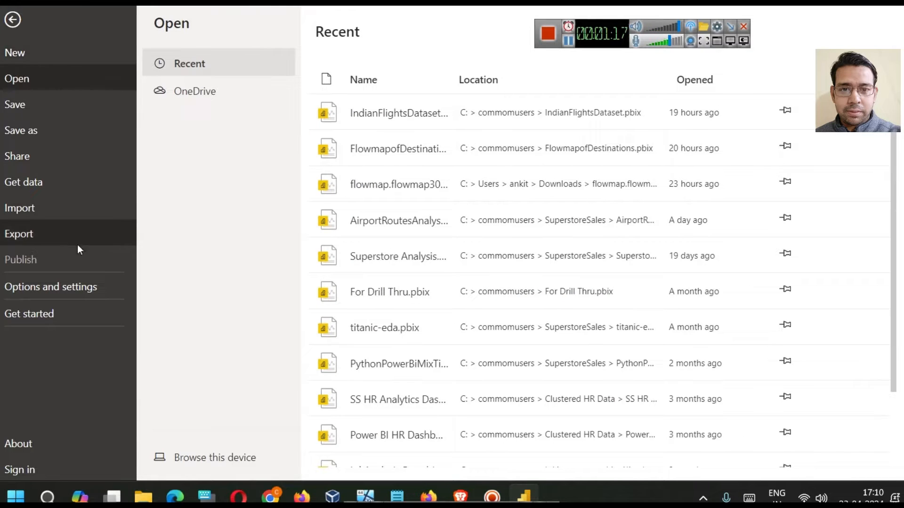
Review the Data source settings under Options and settings, then close them.
left_click(51, 286)
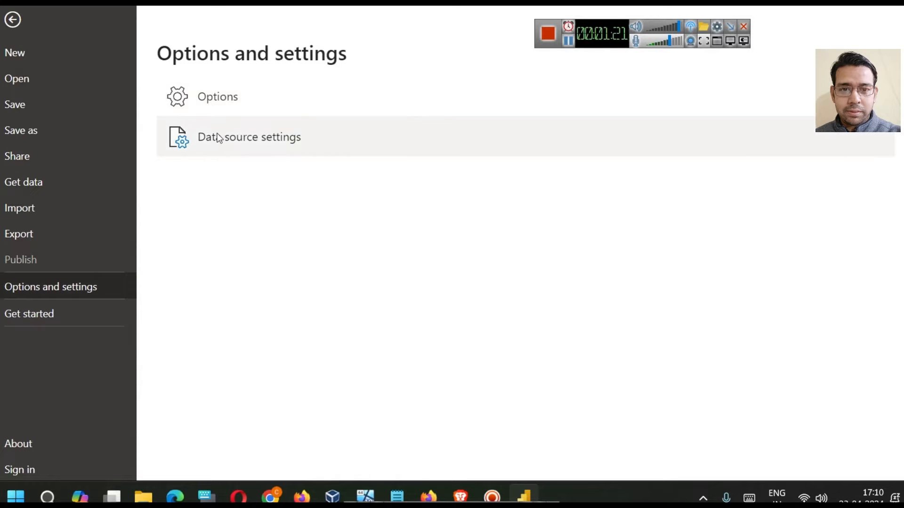
left_click(248, 136)
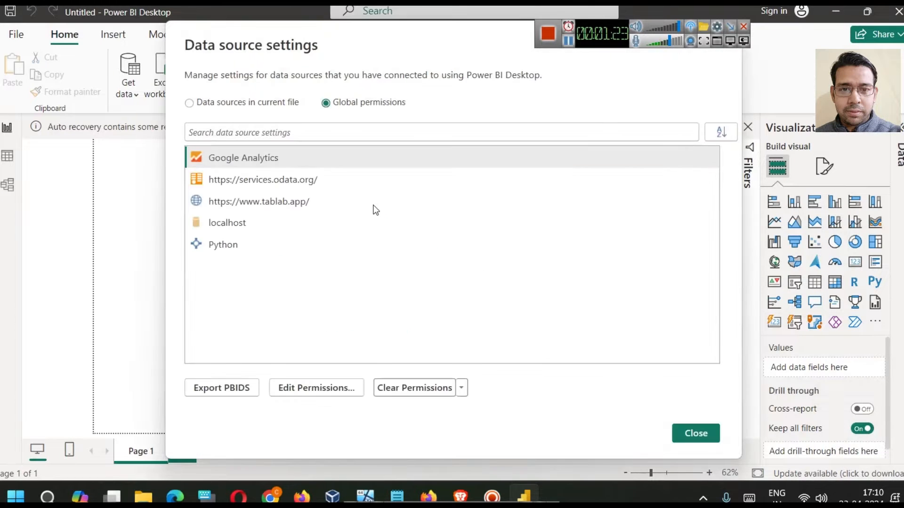
mouse_move(283, 156)
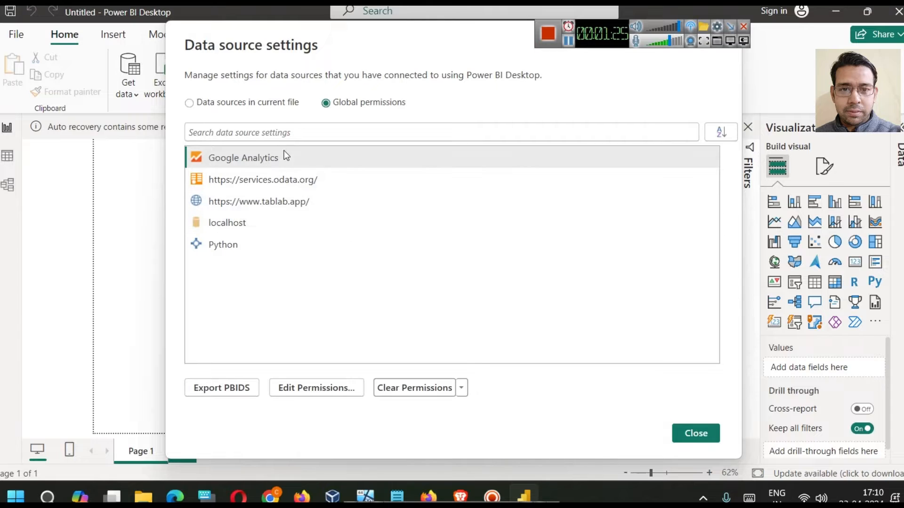
mouse_move(222, 245)
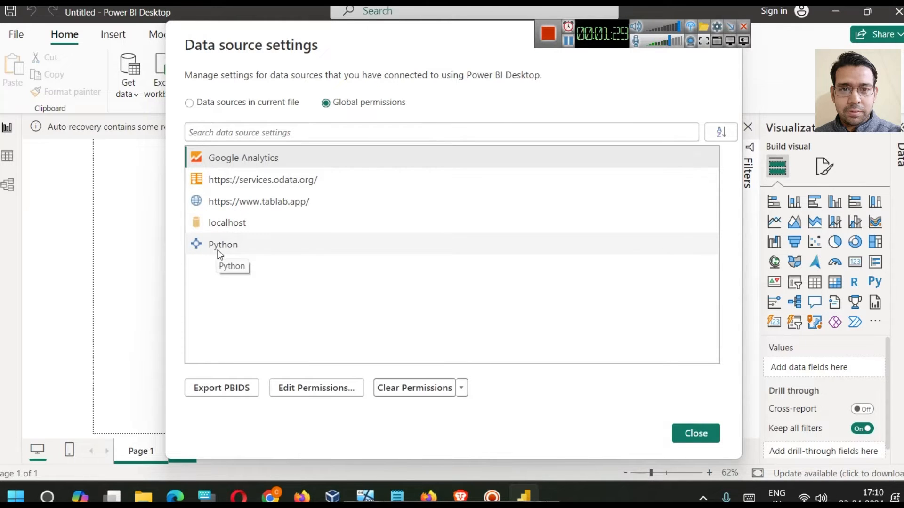
left_click(695, 433)
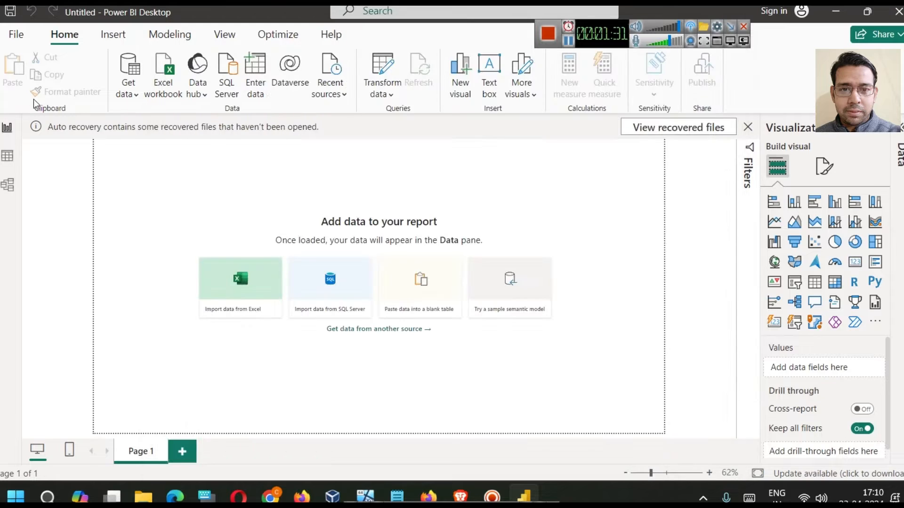
Show the Python scripting page of the global Options to check the detected home directory and IDE.
left_click(16, 35)
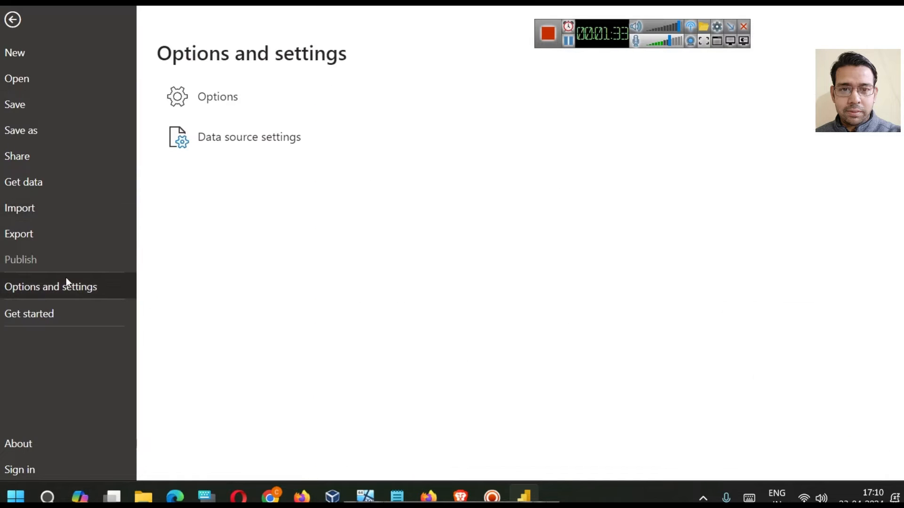
left_click(12, 19)
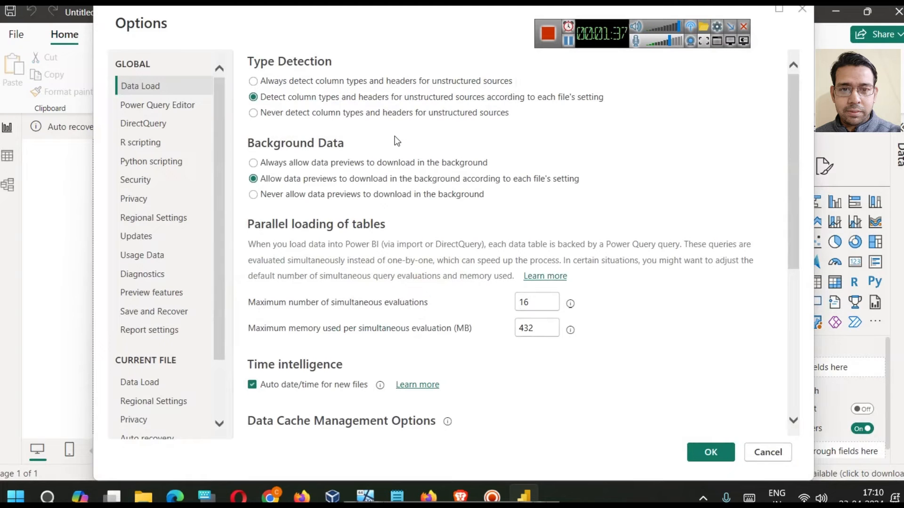
left_click(150, 161)
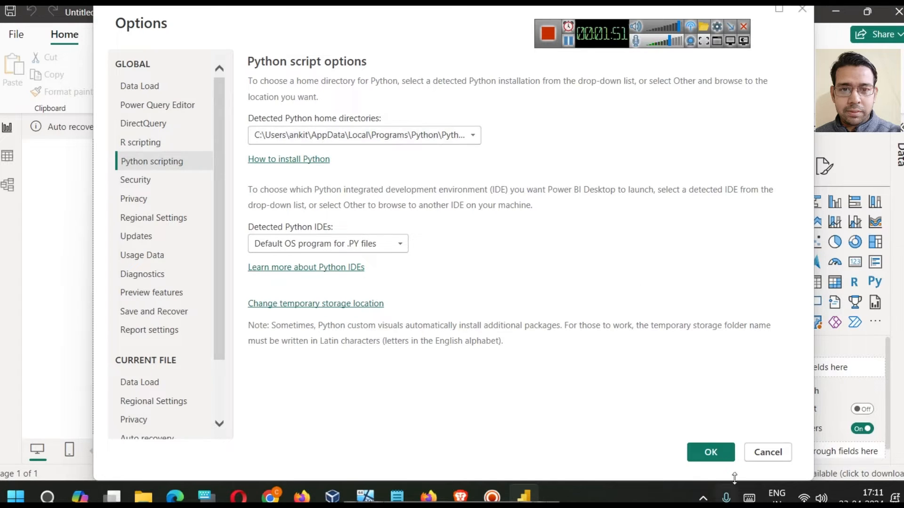
Close Options and connect to the Python script source again.
left_click(767, 452)
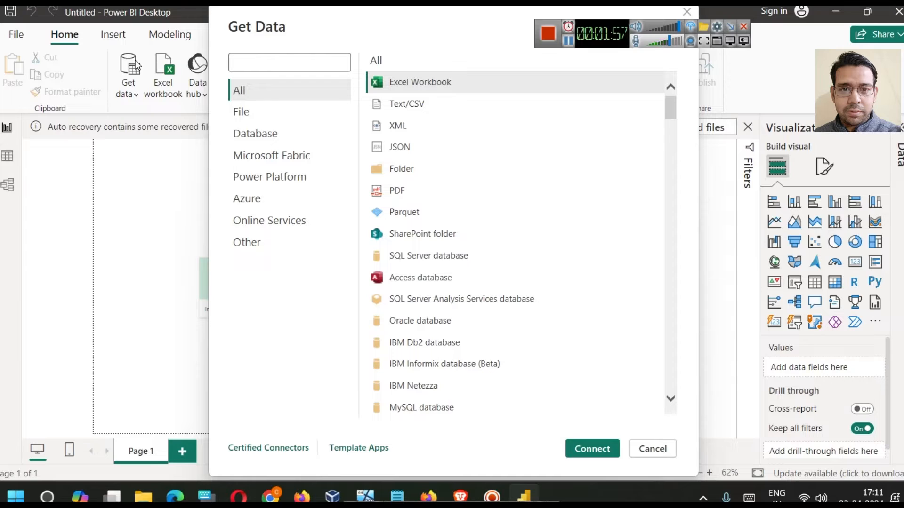
type("python")
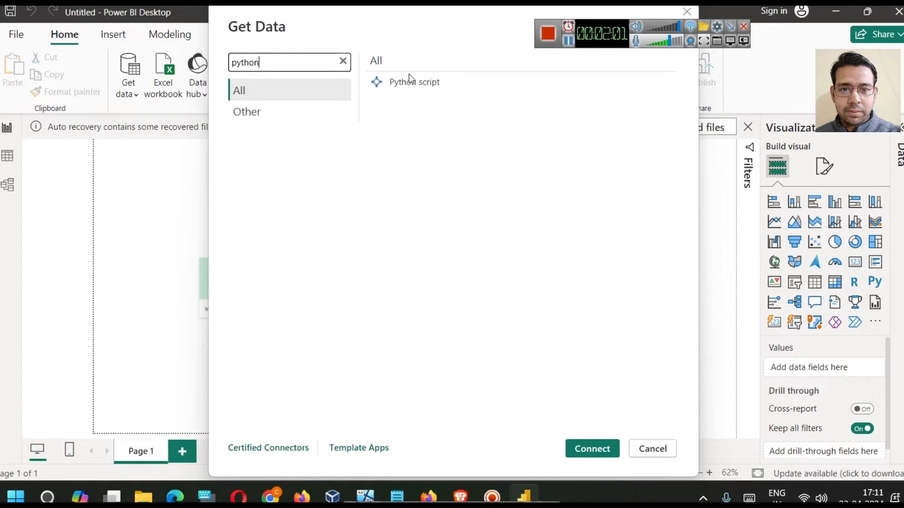
left_click(651, 448)
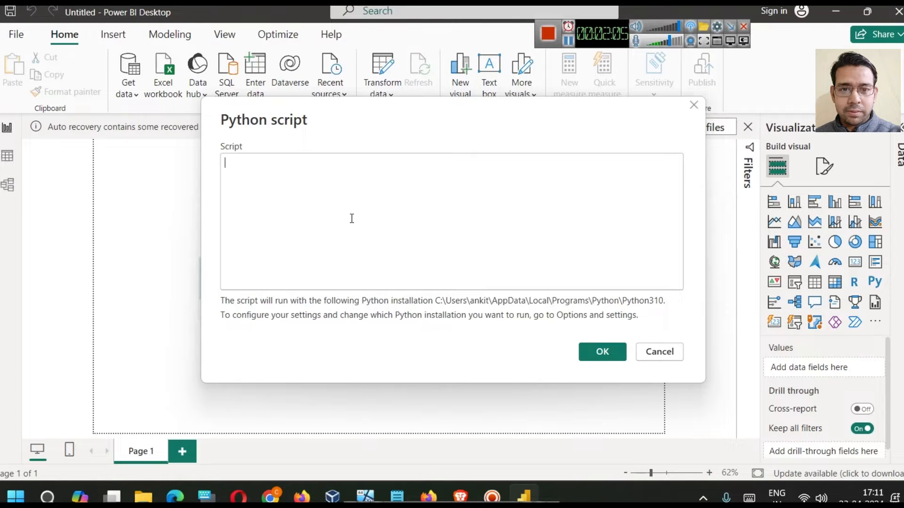
Write 'import pandas' and 'df = pd.read_csv("")' with an empty path in the script.
type("i")
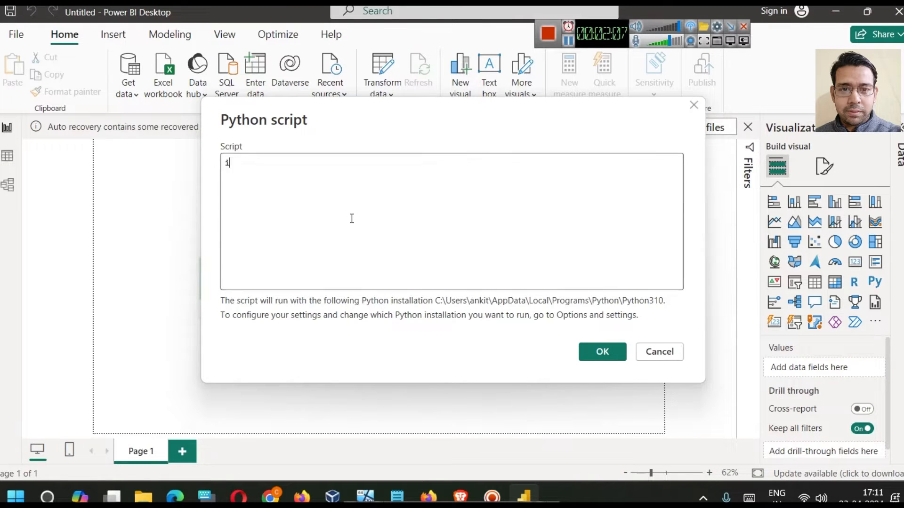
type("mport pandas as p")
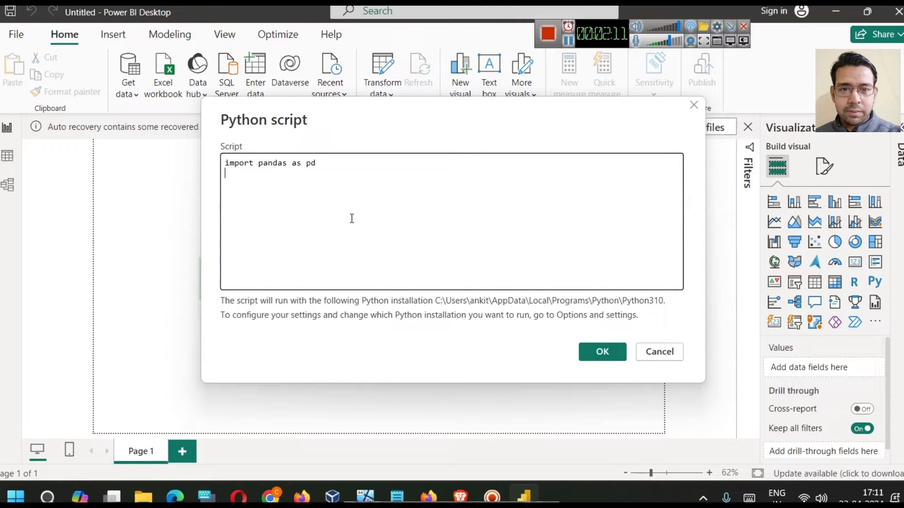
type("df = pd")
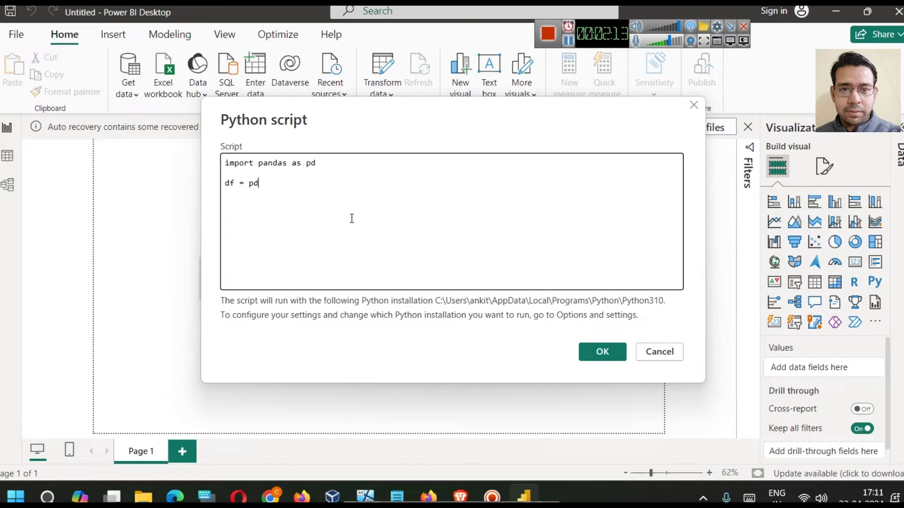
type(".read_cs")
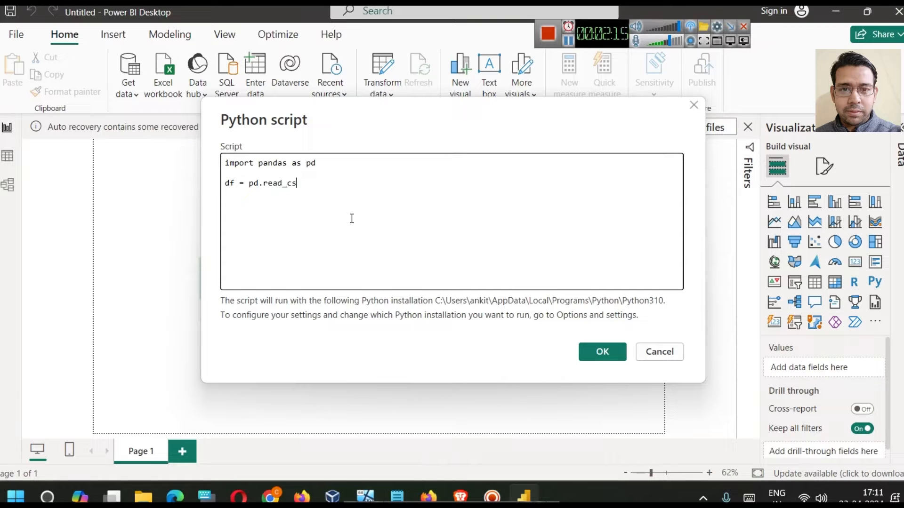
type("v(")
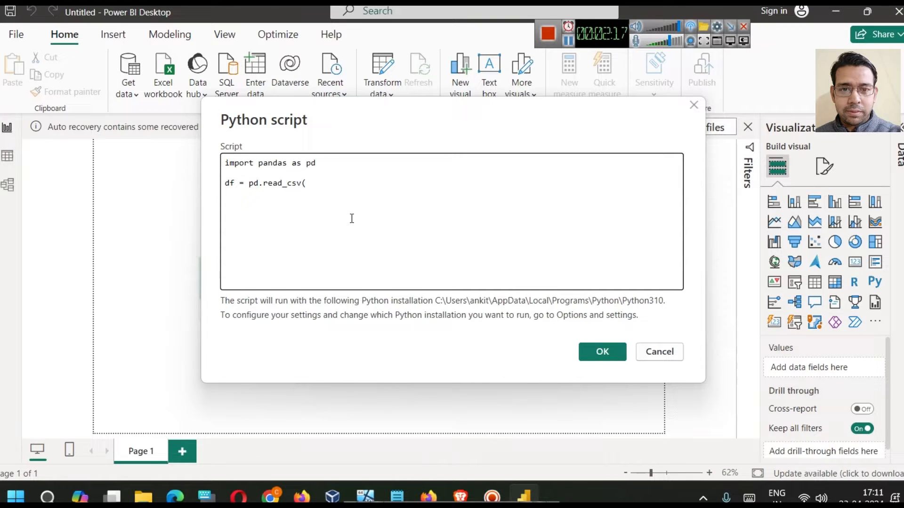
type("\"\"")
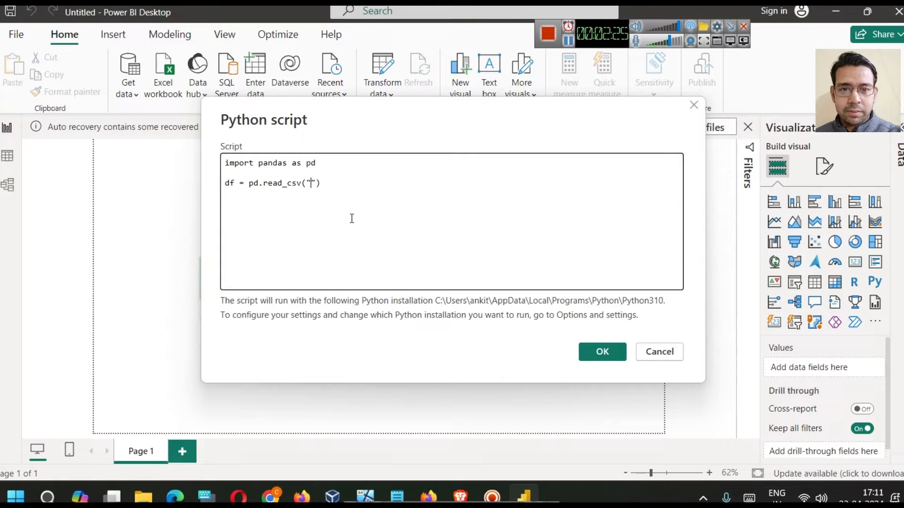
mouse_move(540, 149)
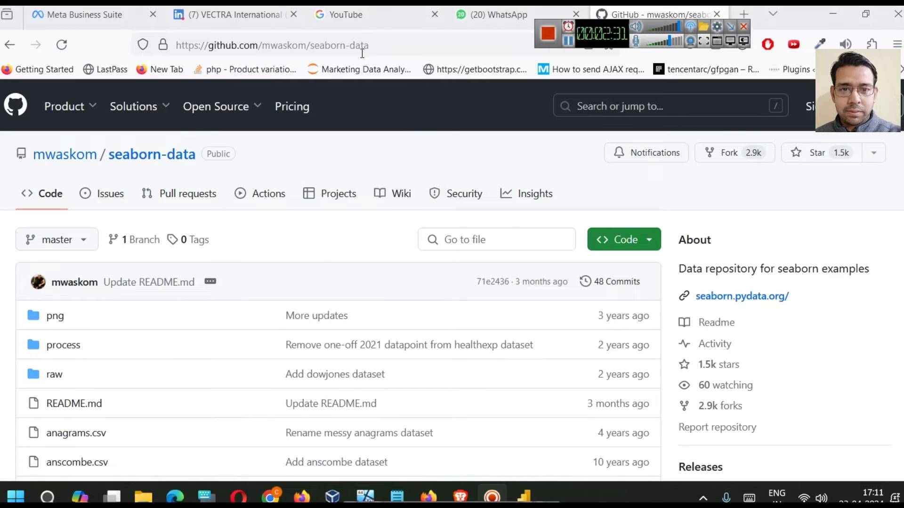
Locate iris.csv in the seaborn-data repository listing and open its file page.
scroll("down", 3)
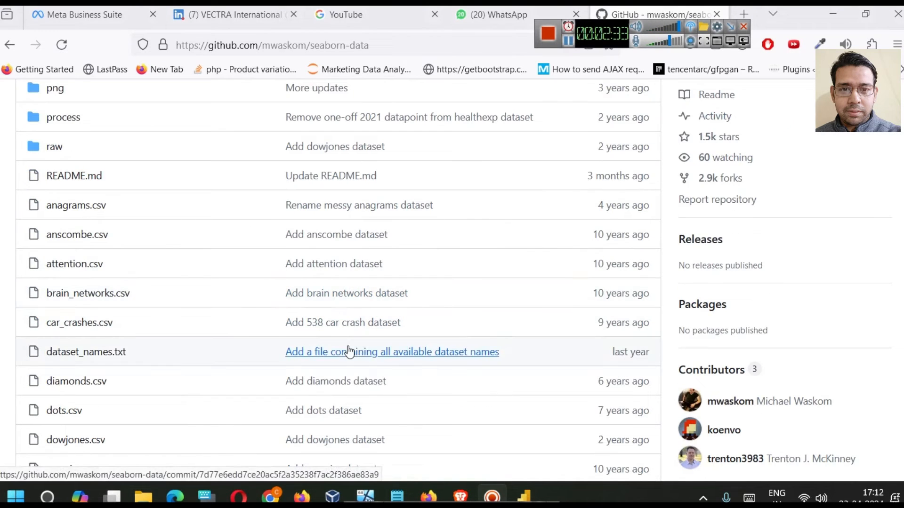
mouse_move(321, 277)
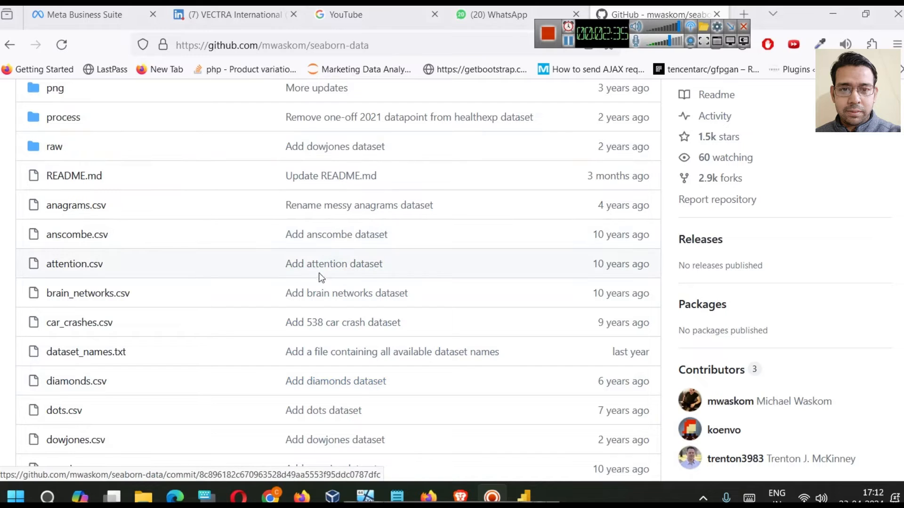
scroll("down", 3)
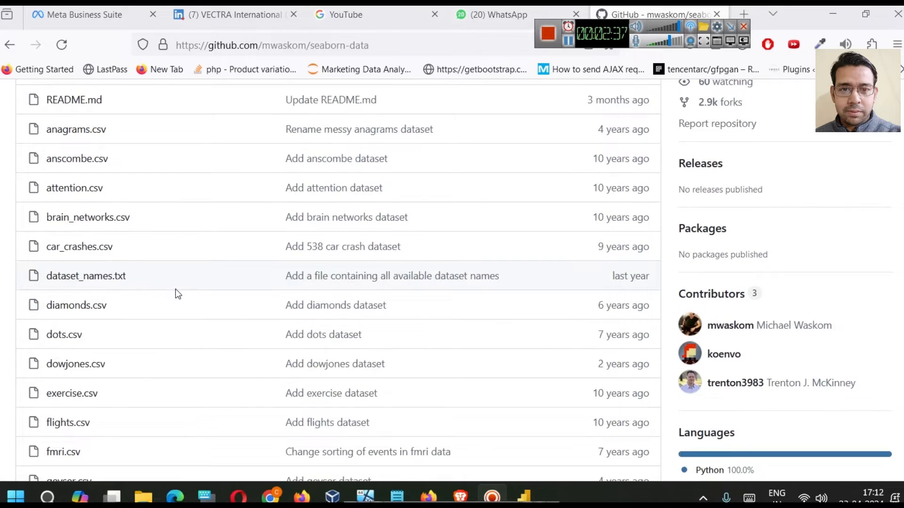
scroll("down", 3)
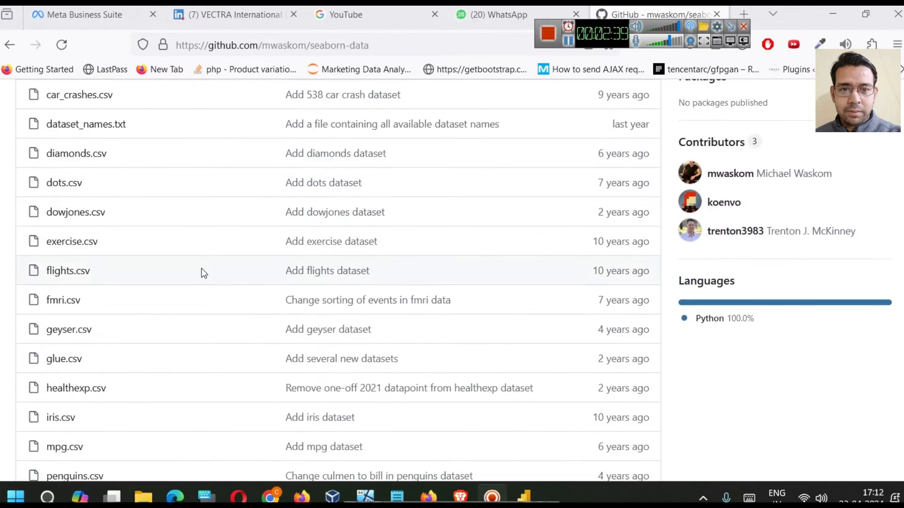
scroll("down", 3)
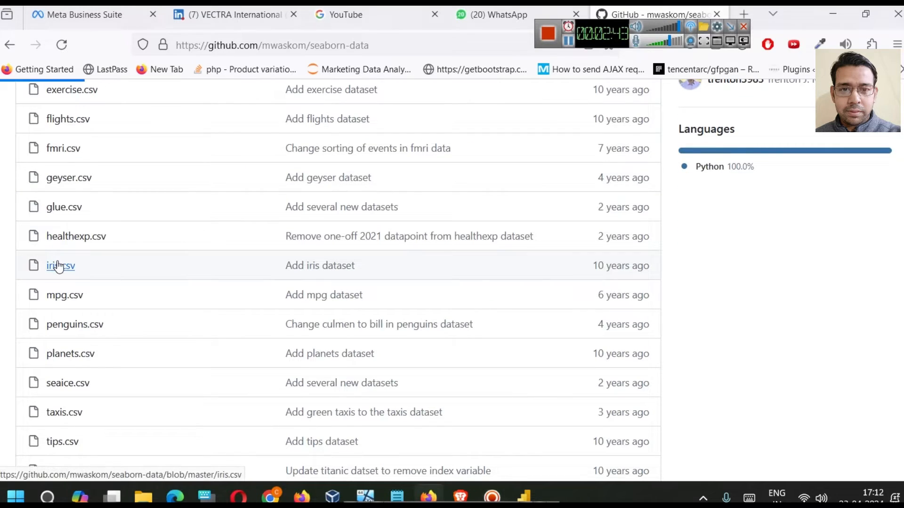
left_click(60, 265)
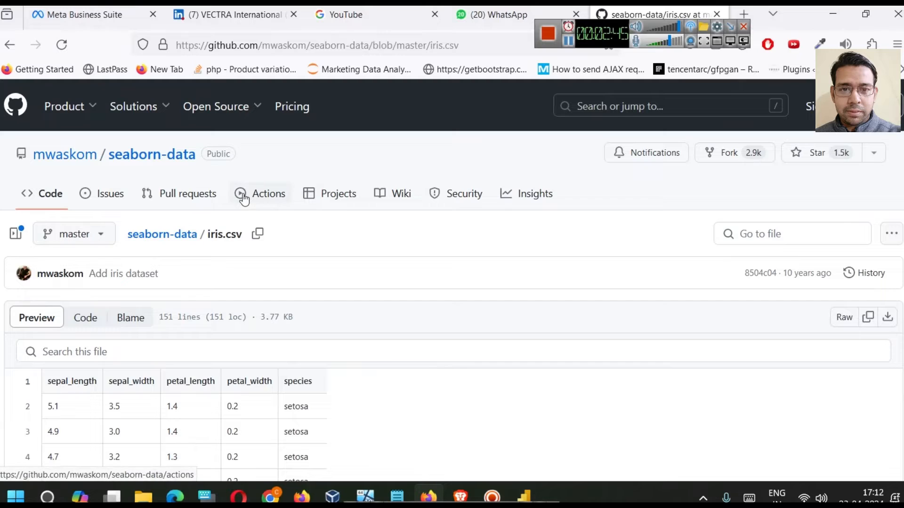
mouse_move(615, 299)
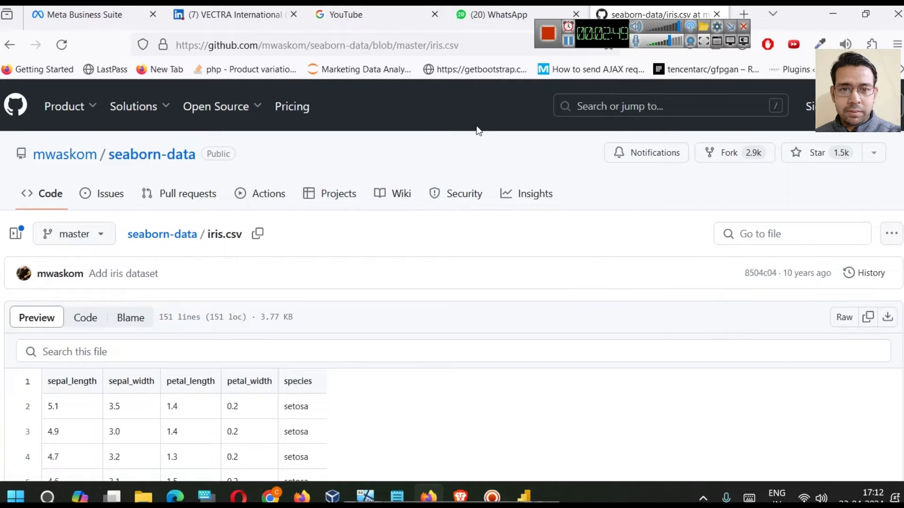
View iris.csv as raw text and select its address in the URL bar.
scroll("down", 3)
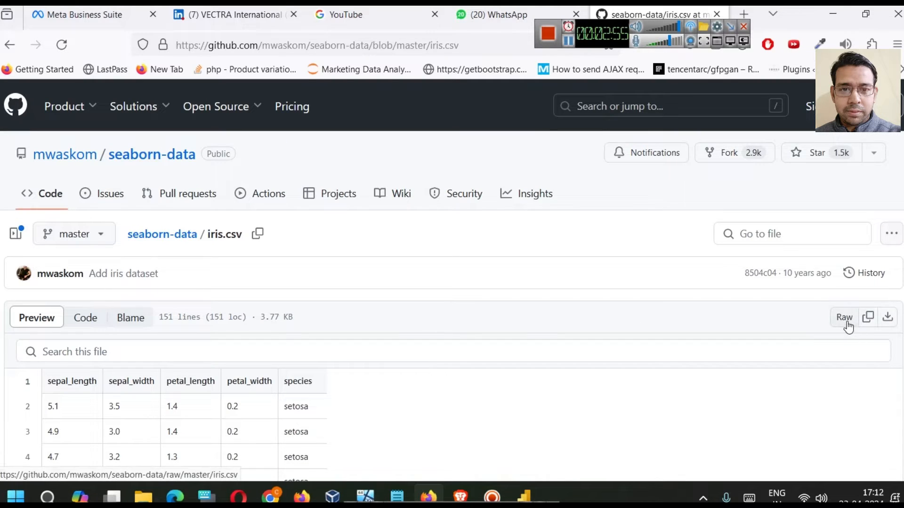
left_click(843, 318)
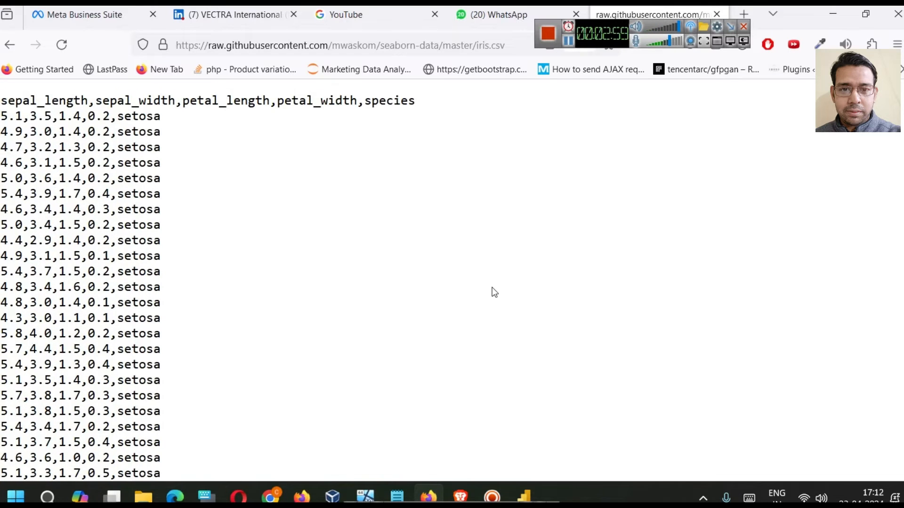
left_click(340, 45)
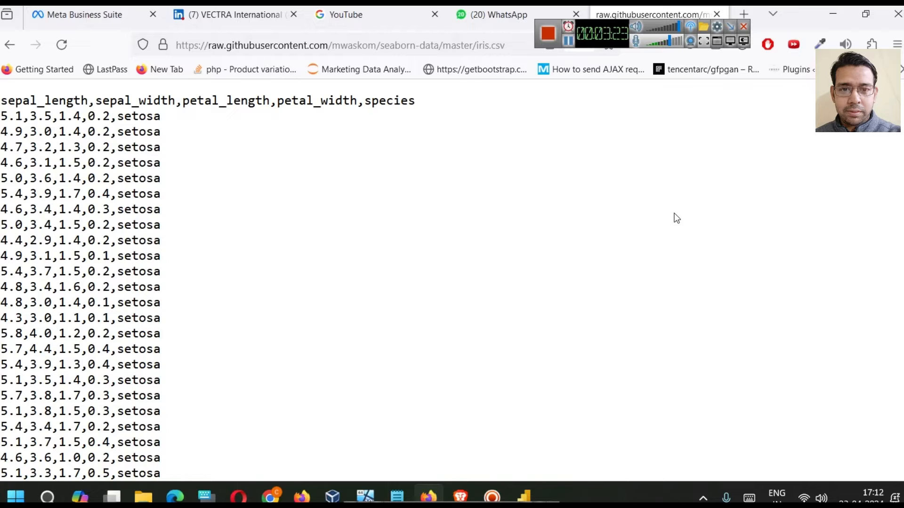
mouse_move(689, 237)
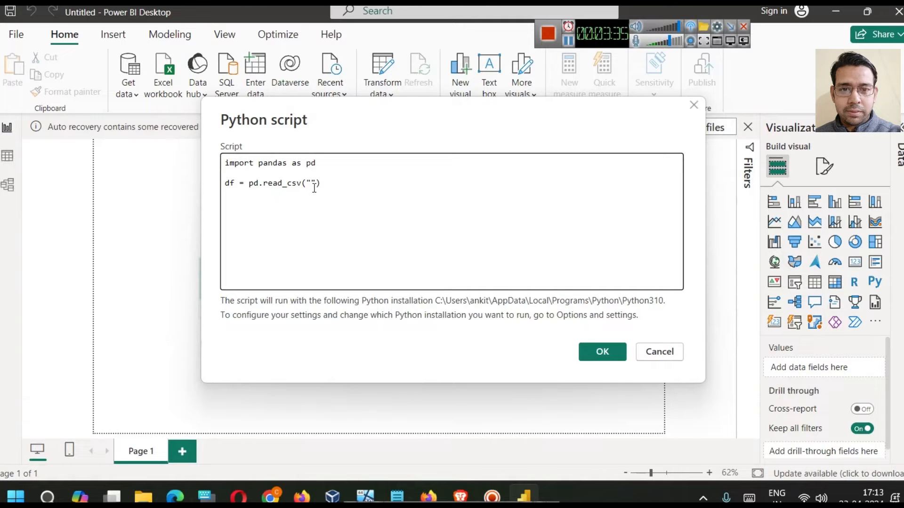
Give read_csv the raw GitHub iris.csv URL and add a print(df) line.
type("https://raw.githubusercontent.com/mwaskom/seaborn-data/master/iris.csv")
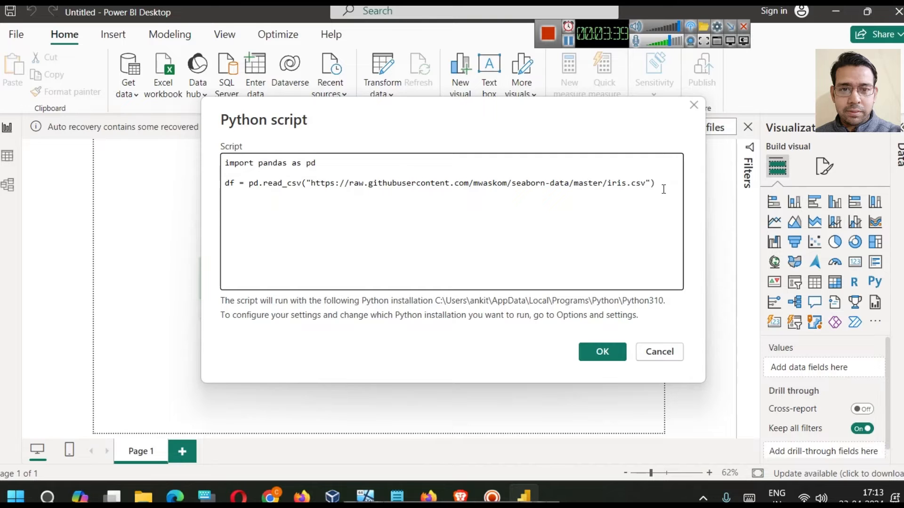
type("print(")
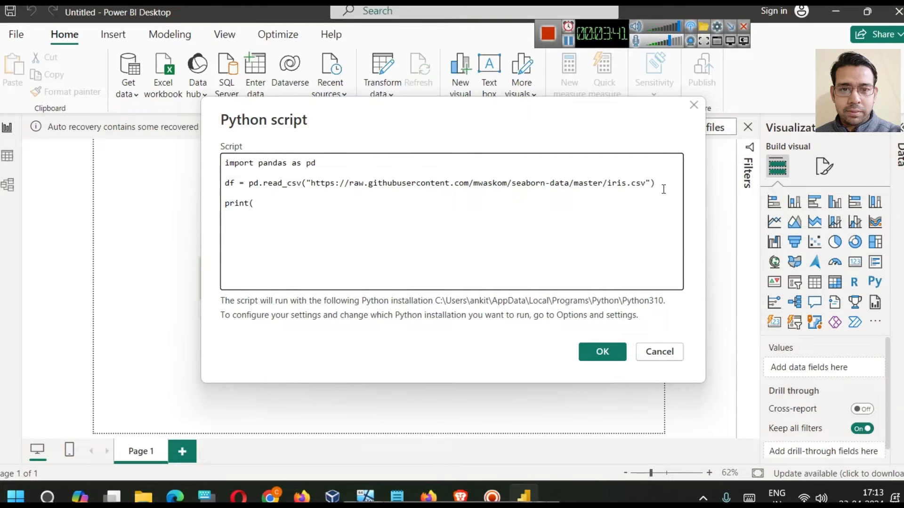
type("df)")
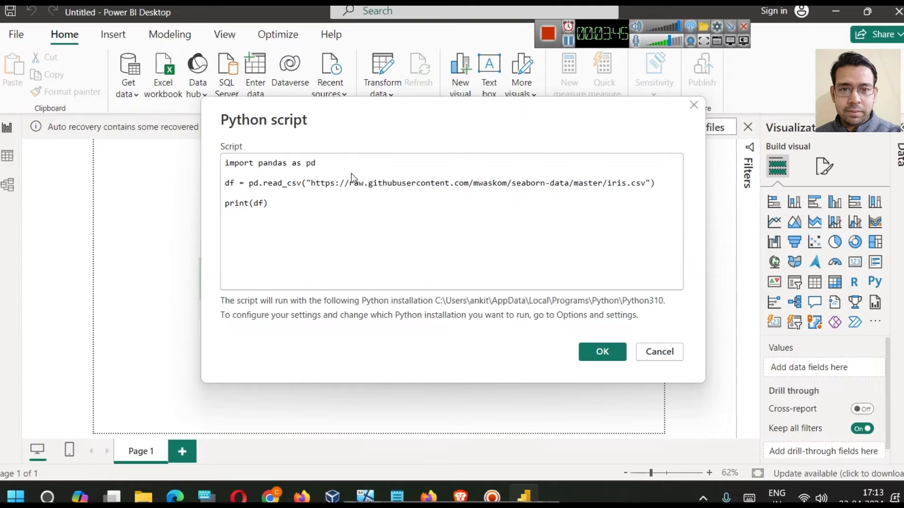
double_click(229, 183)
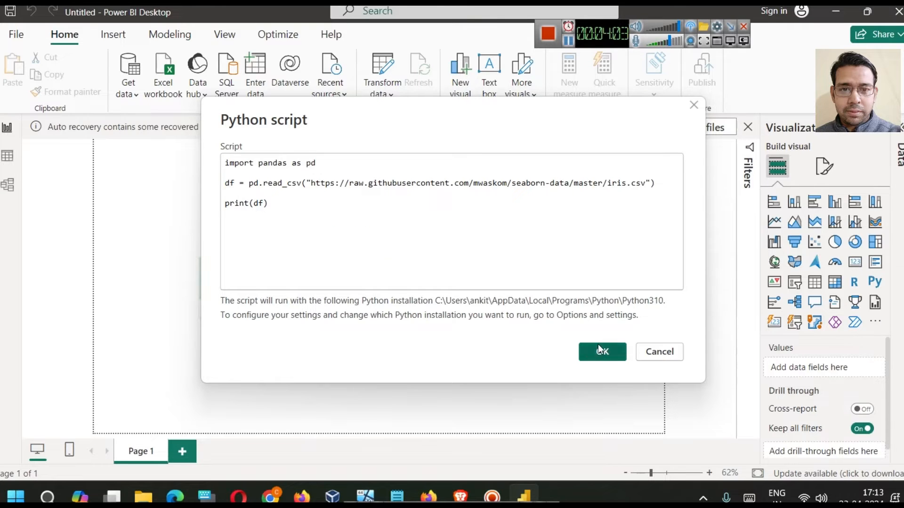
Run the script, pick the df table in the Navigator and load it into the report.
left_click(601, 351)
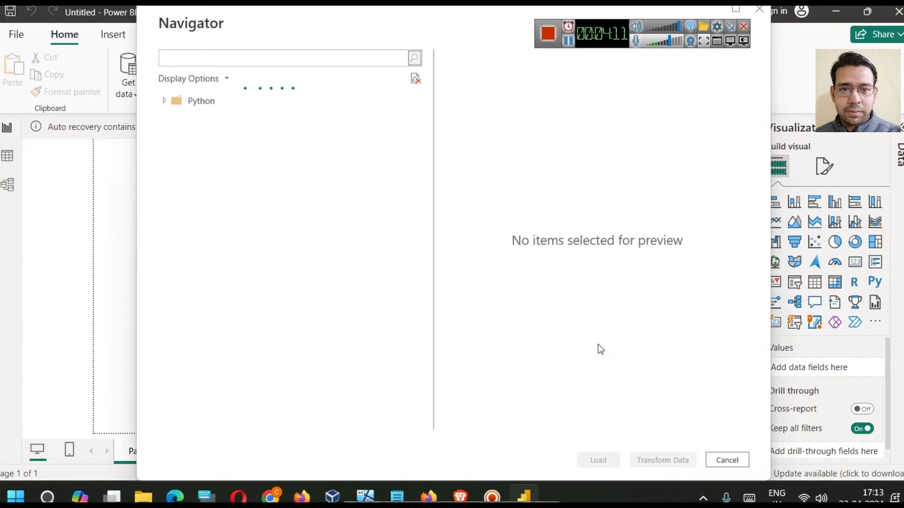
left_click(164, 101)
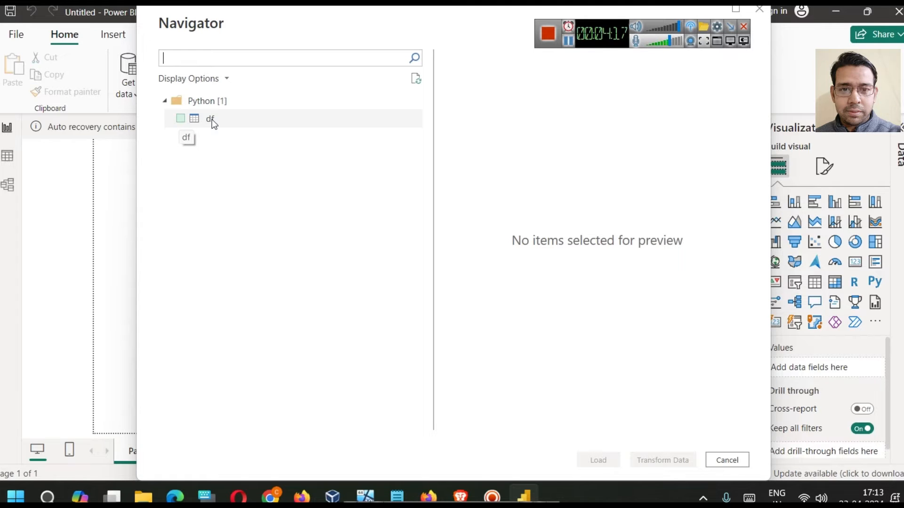
left_click(180, 118)
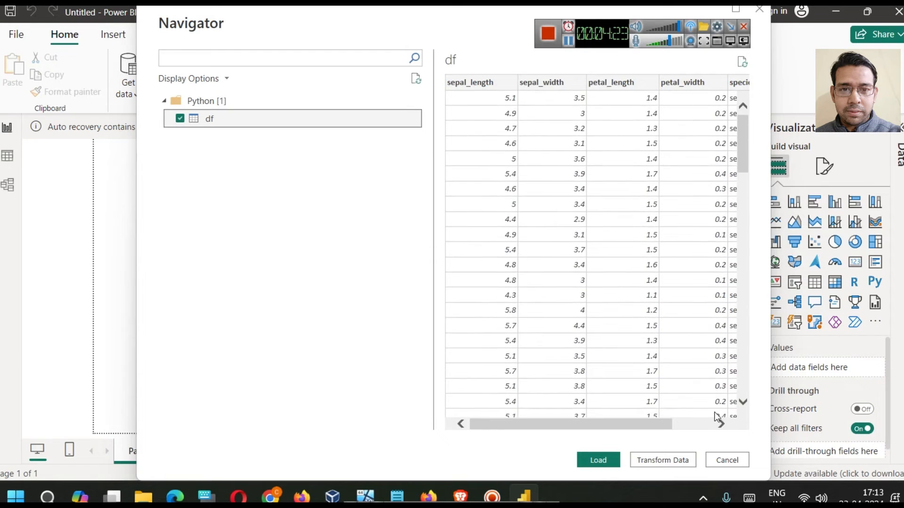
left_click(726, 460)
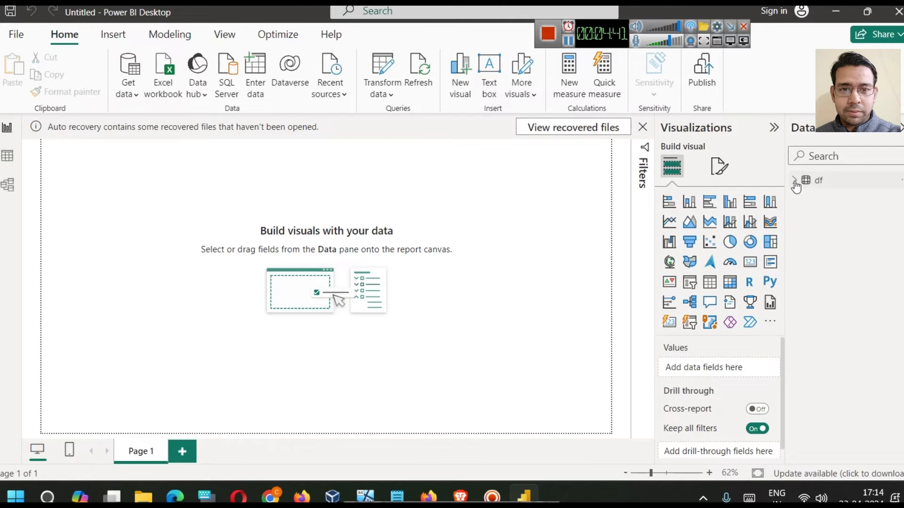
Add a scatter chart with petal_length on X and petal_width on the Y axis.
left_click(795, 179)
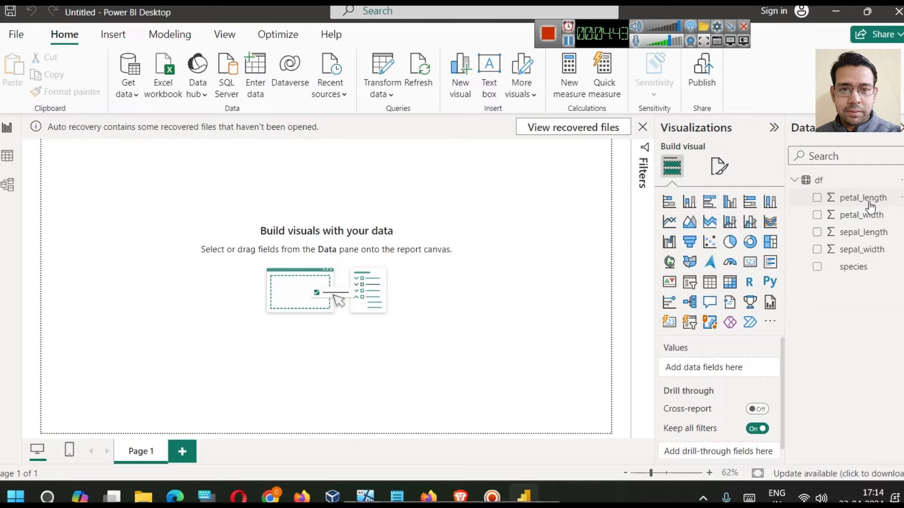
mouse_move(709, 242)
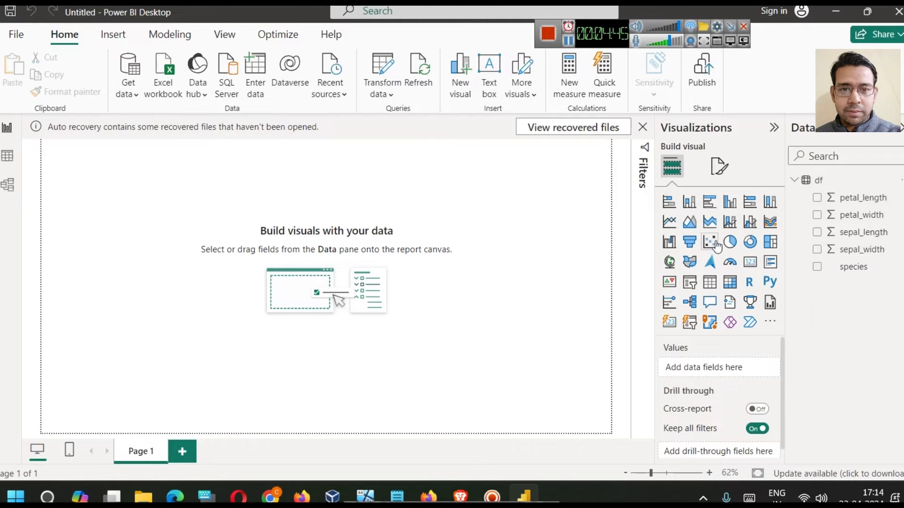
left_click(709, 242)
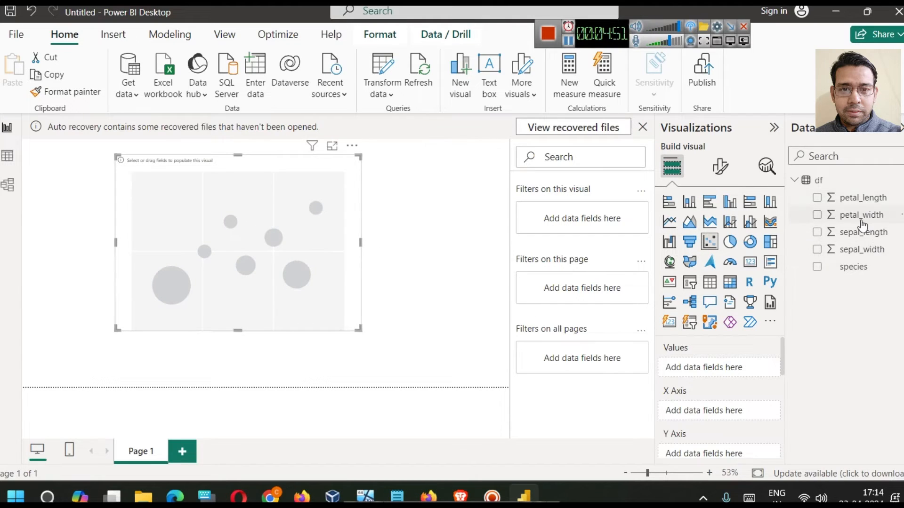
mouse_move(863, 215)
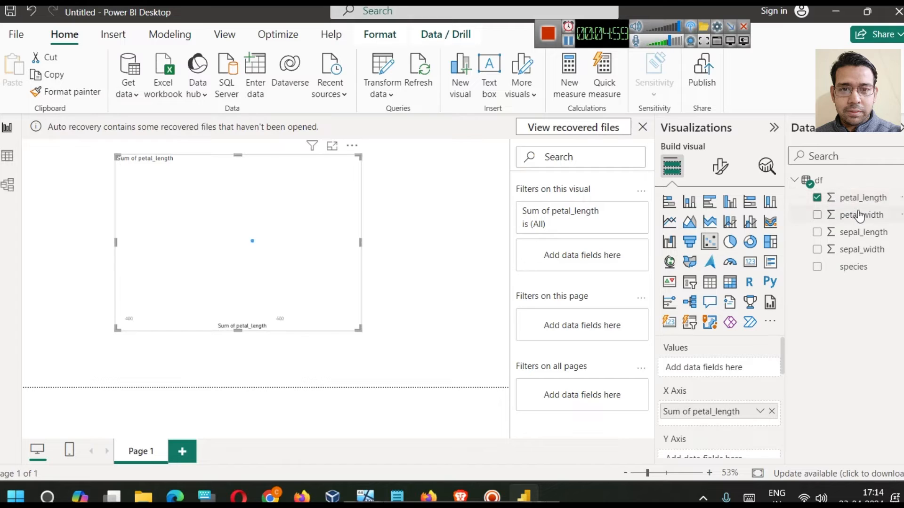
left_click_drag(862, 215, 807, 410)
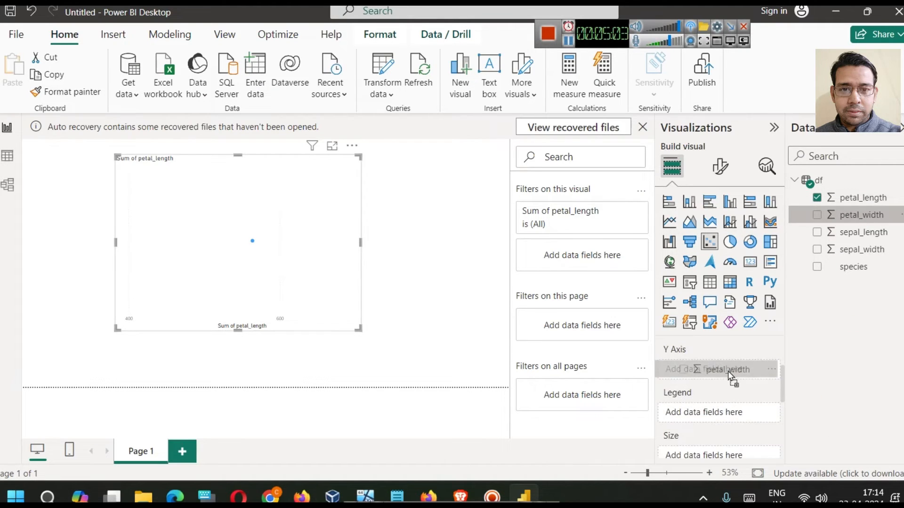
left_click(817, 215)
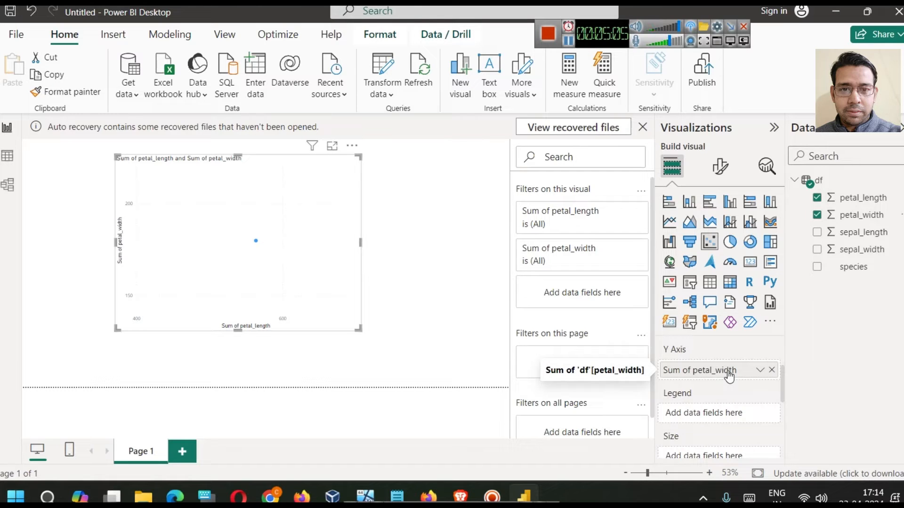
Set both petal_width and petal_length to Don't summarize so raw values are plotted.
left_click(760, 370)
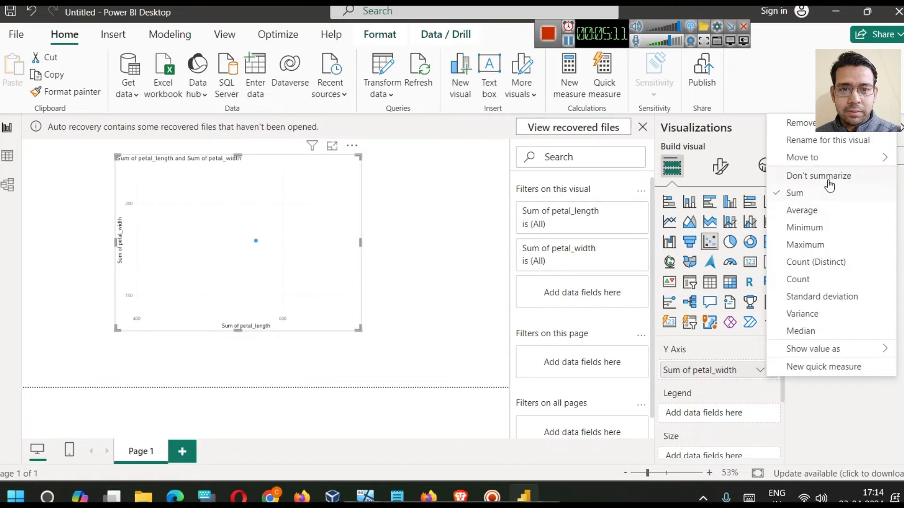
left_click(818, 176)
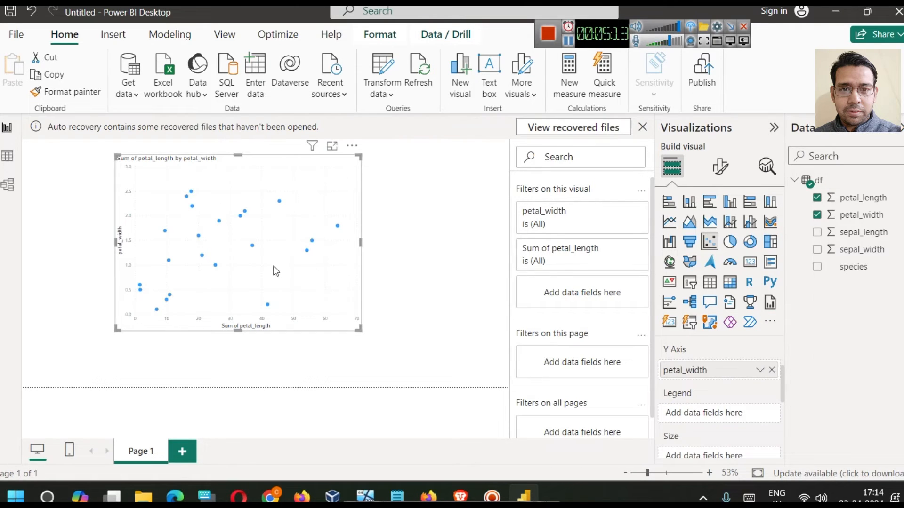
mouse_move(337, 287)
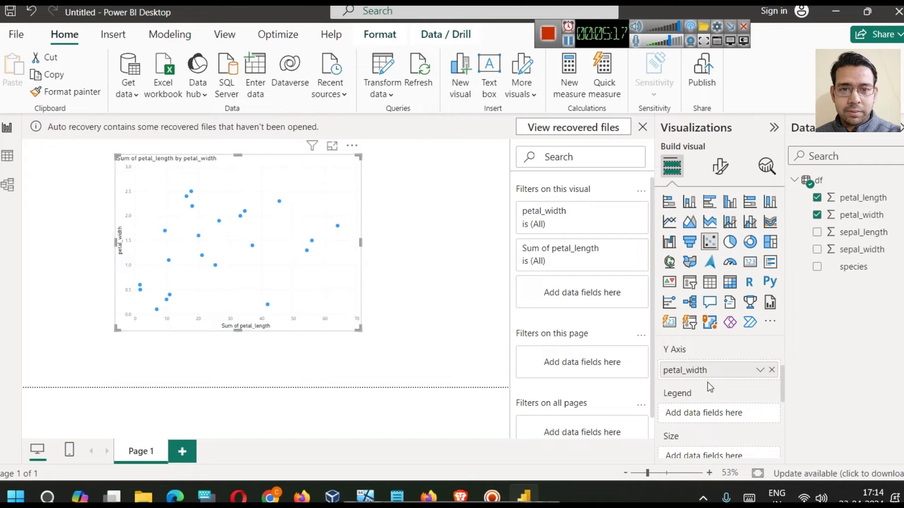
left_click(760, 340)
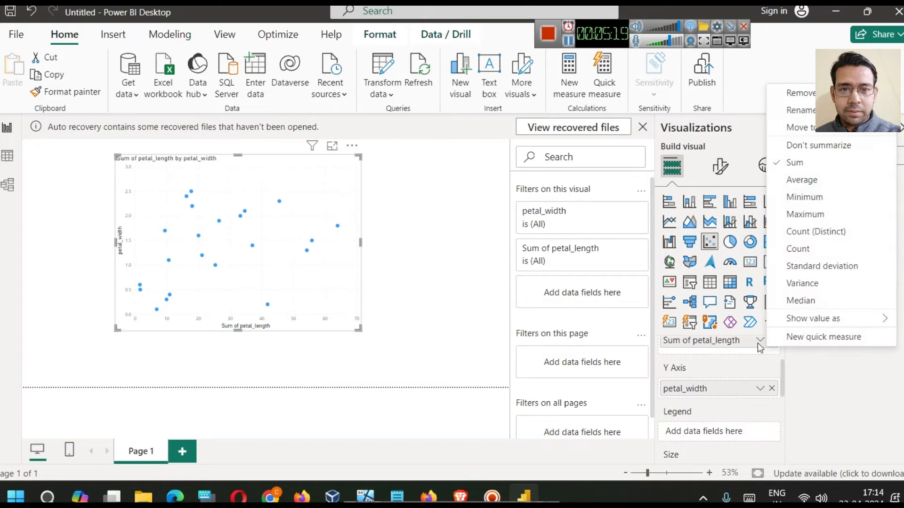
left_click(818, 145)
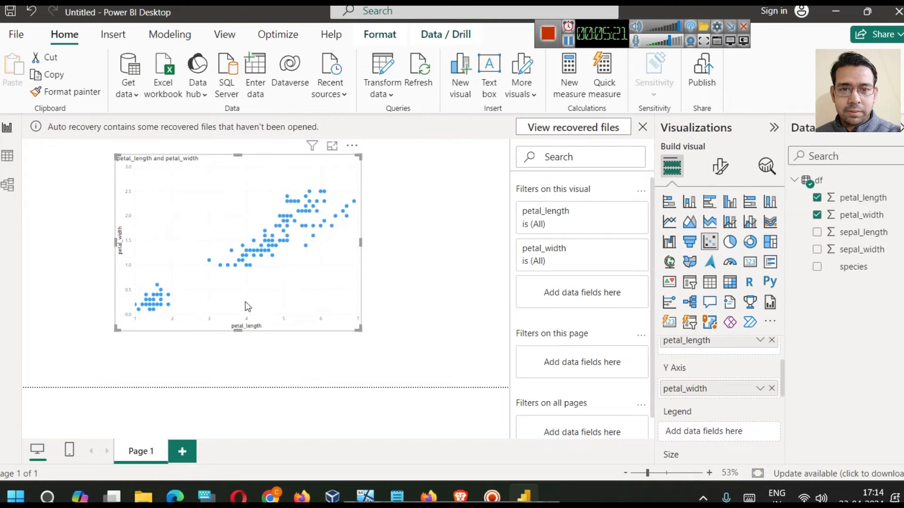
mouse_move(291, 292)
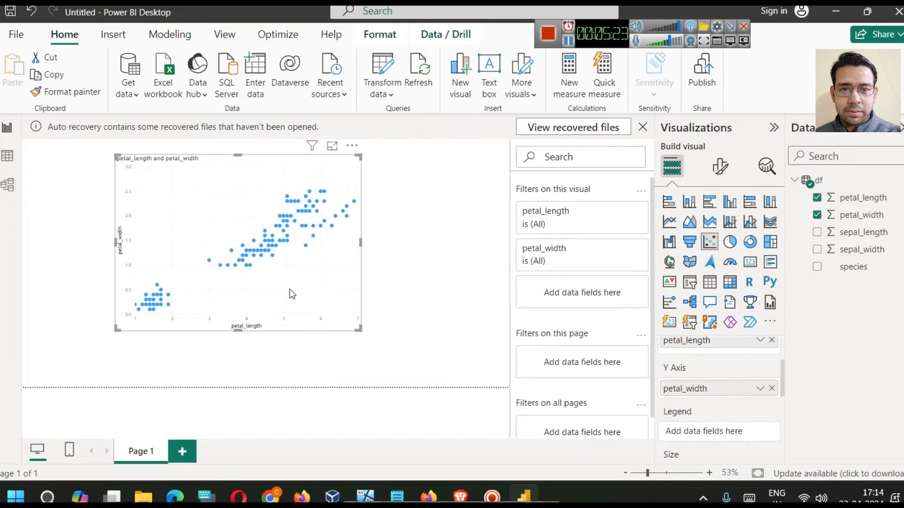
mouse_move(333, 145)
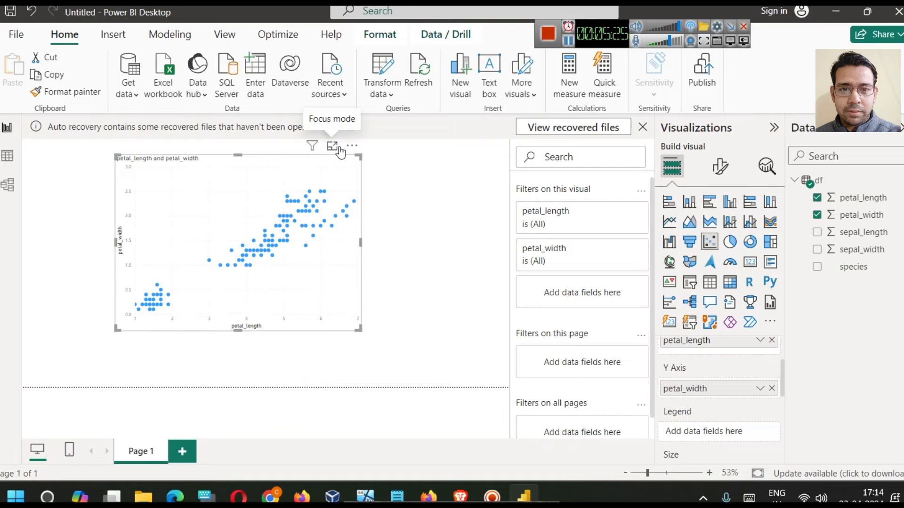
Enlarge the scatter chart on its own in Focus mode.
left_click(332, 145)
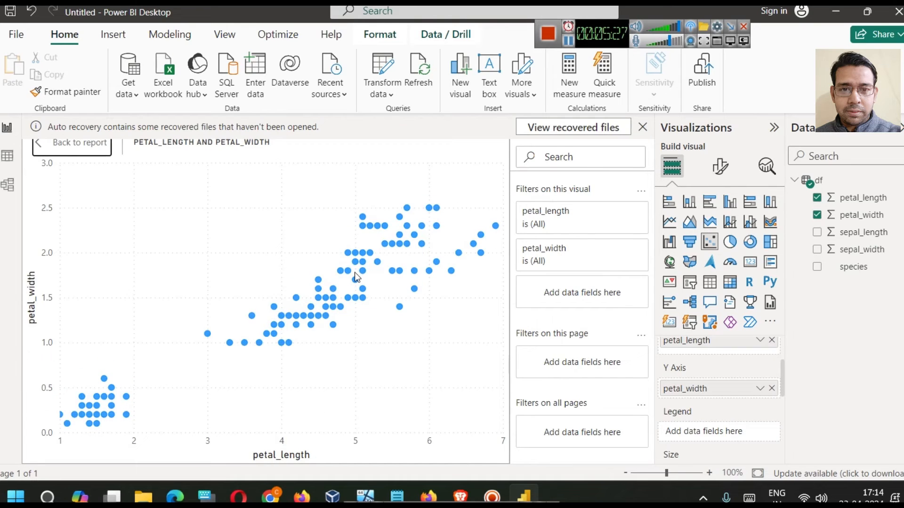
mouse_move(84, 394)
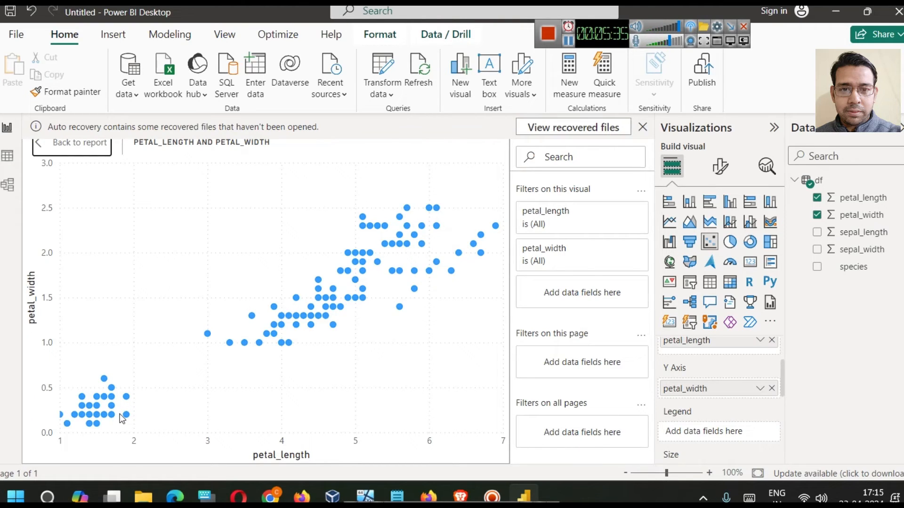
mouse_move(135, 382)
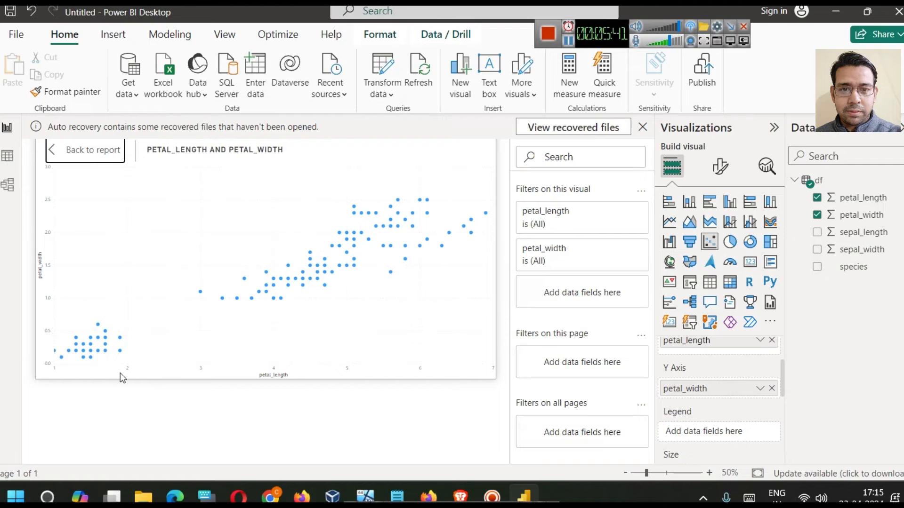
mouse_move(214, 378)
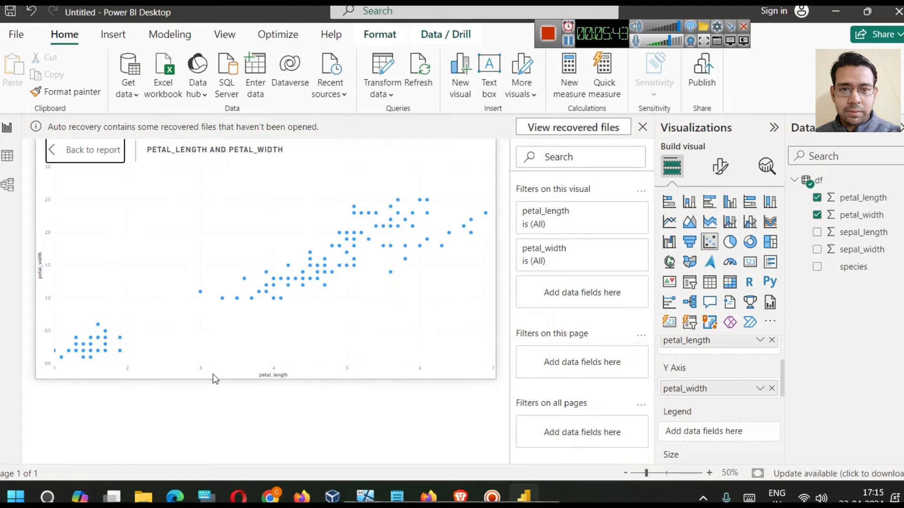
mouse_move(342, 371)
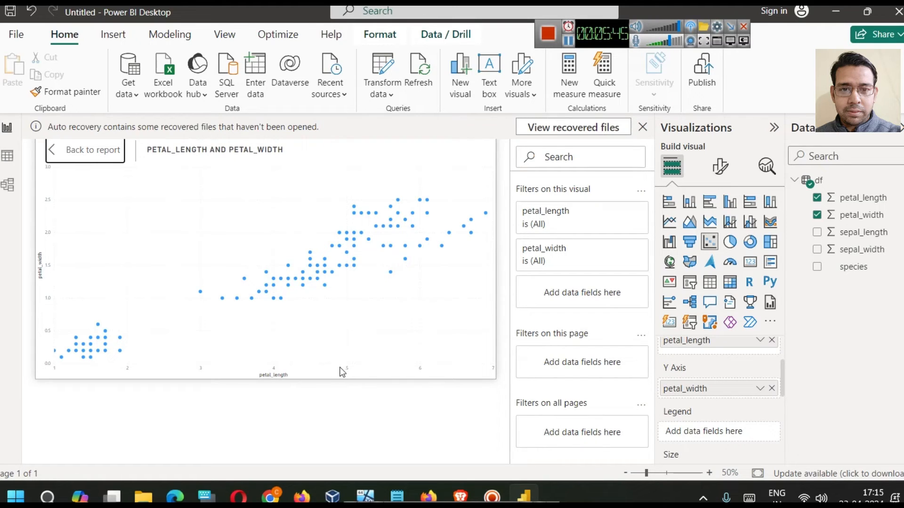
mouse_move(355, 385)
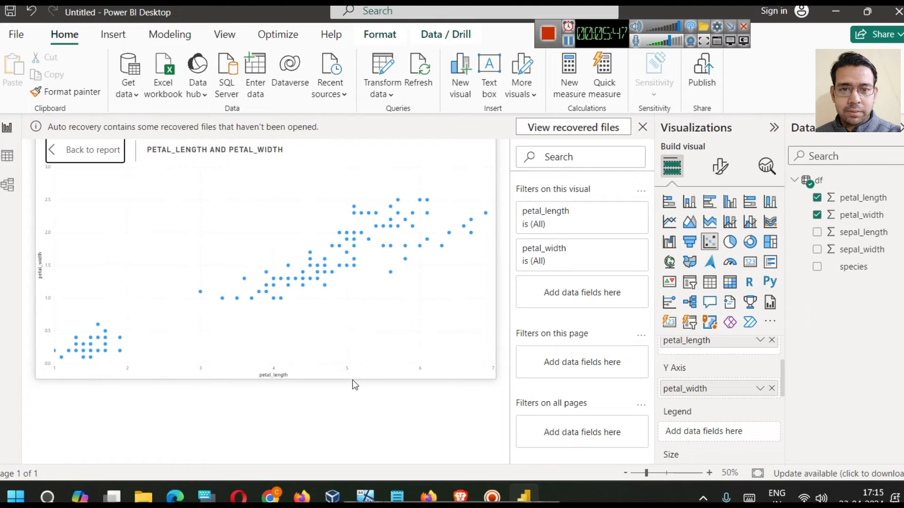
mouse_move(388, 304)
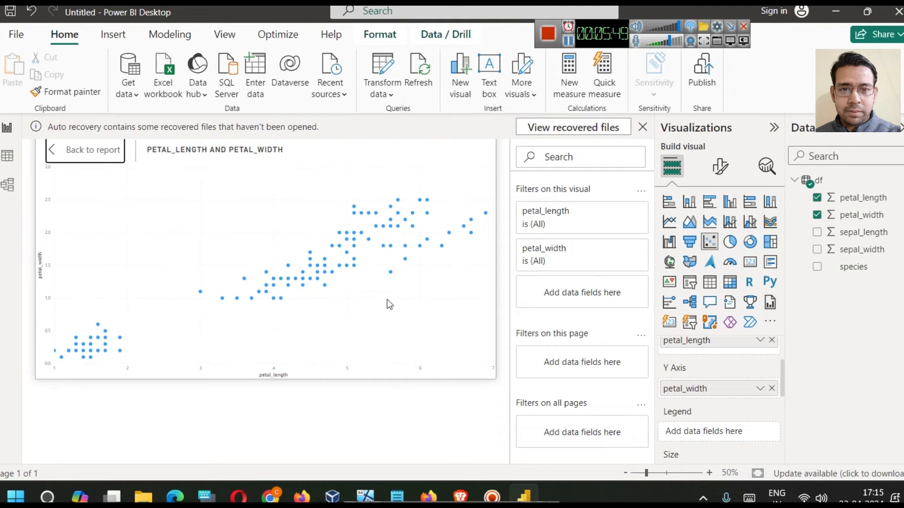
Return to the report and add species as the Legend to colour the points.
left_click(93, 149)
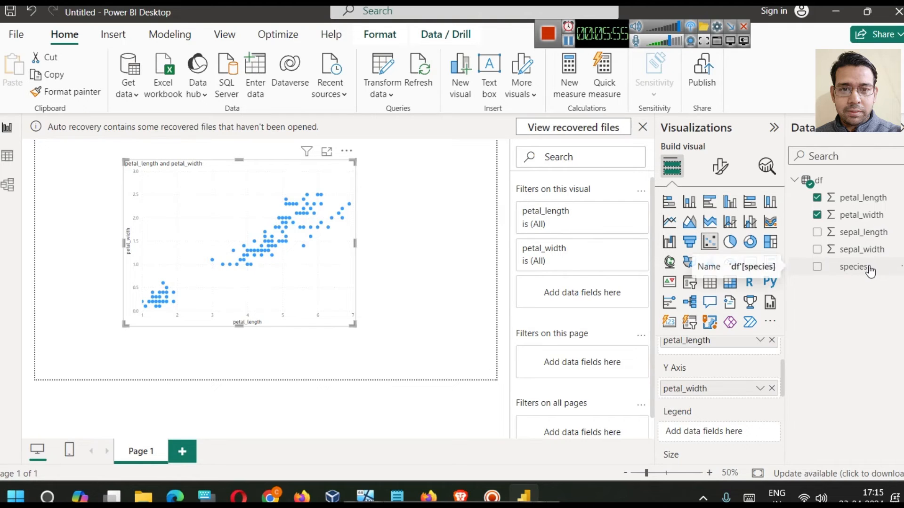
left_click(817, 266)
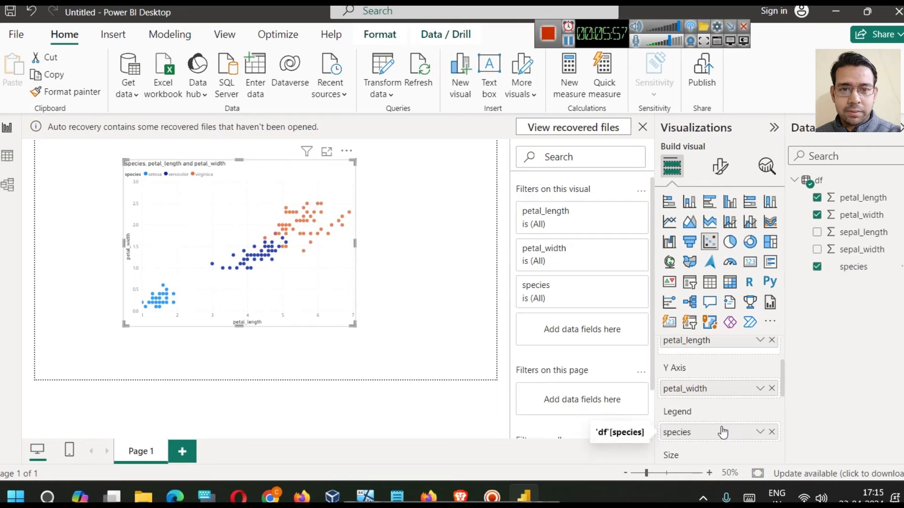
mouse_move(168, 240)
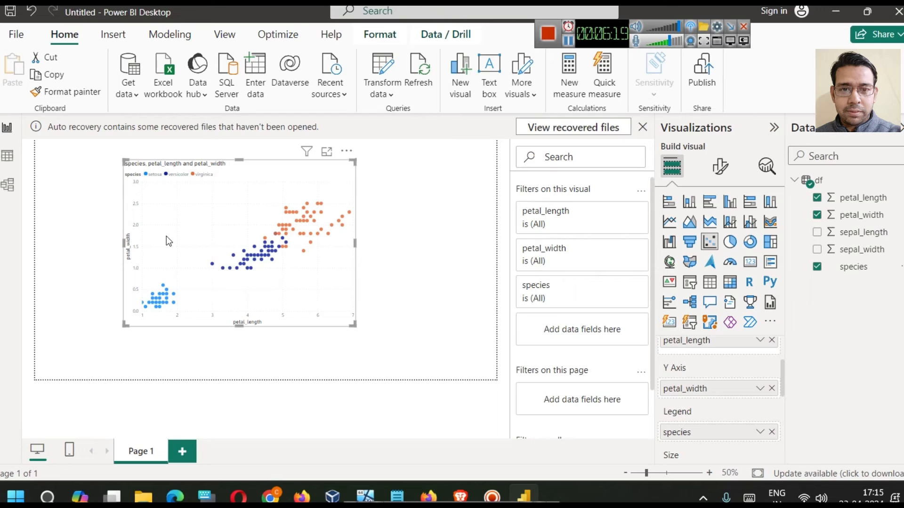
mouse_move(451, 283)
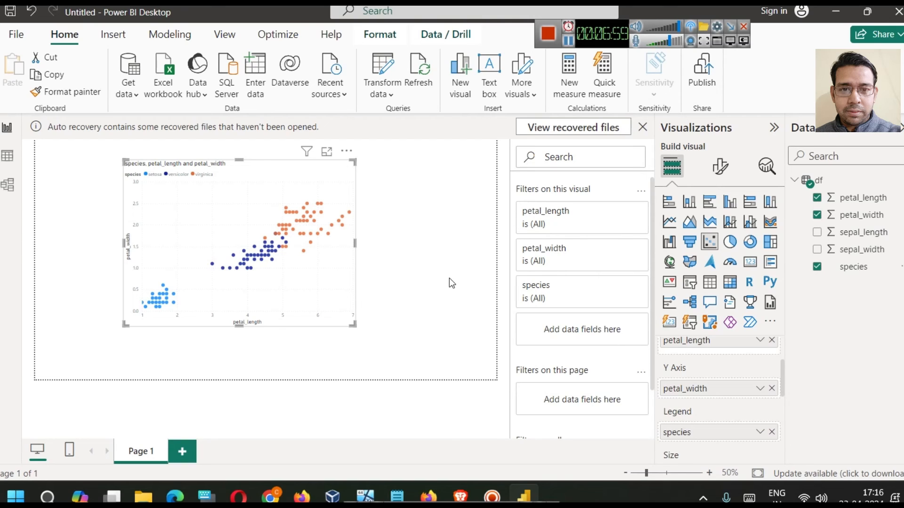
mouse_move(554, 113)
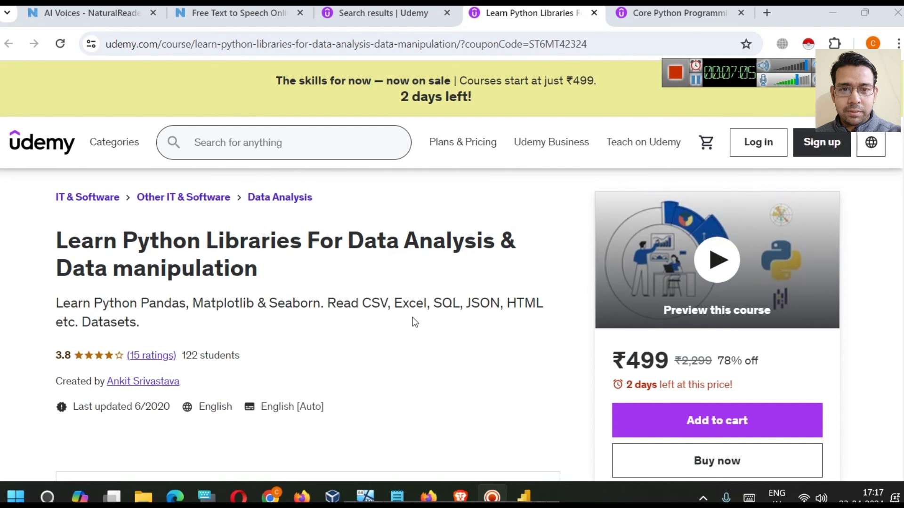
Scroll the data-analysis libraries course page, then switch to the Core Python Programming course page.
scroll("down", 3)
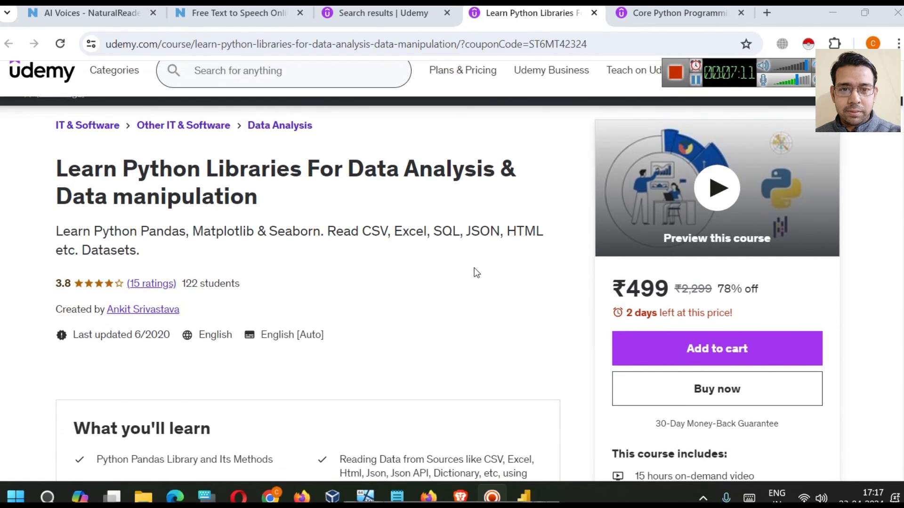
mouse_move(397, 267)
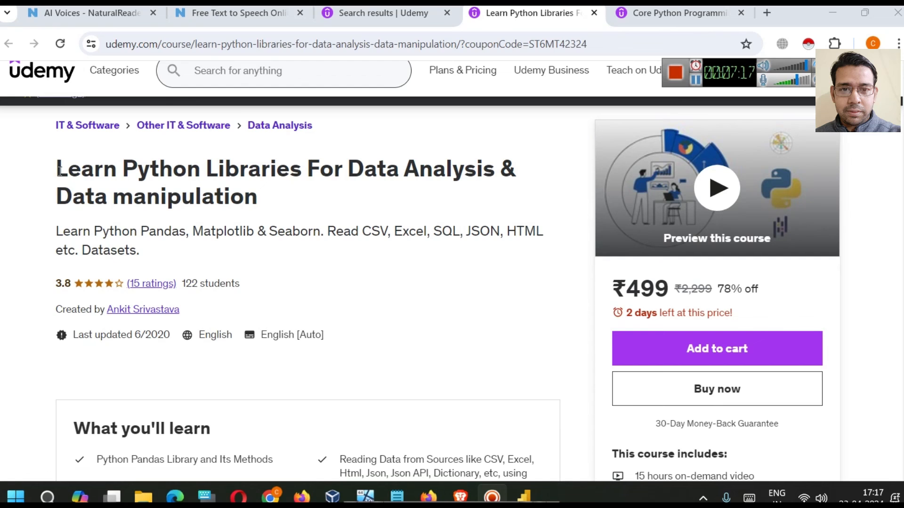
mouse_move(497, 119)
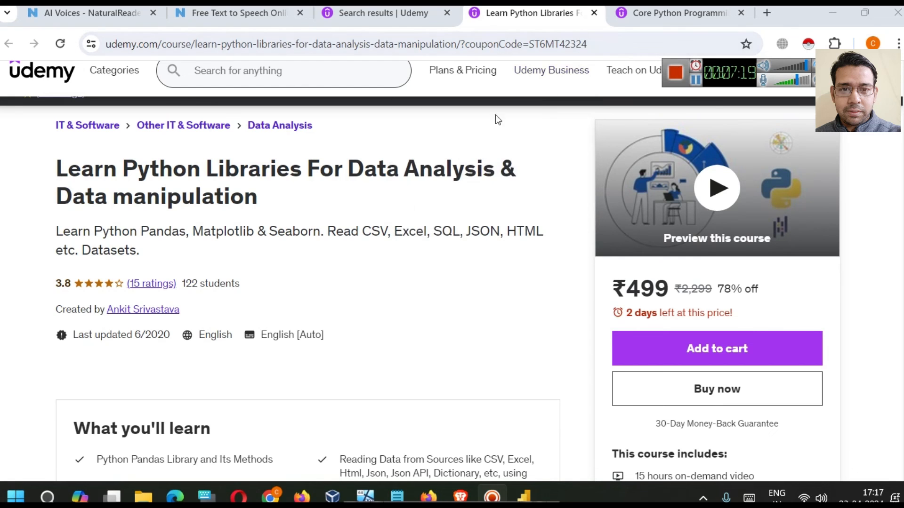
left_click(680, 13)
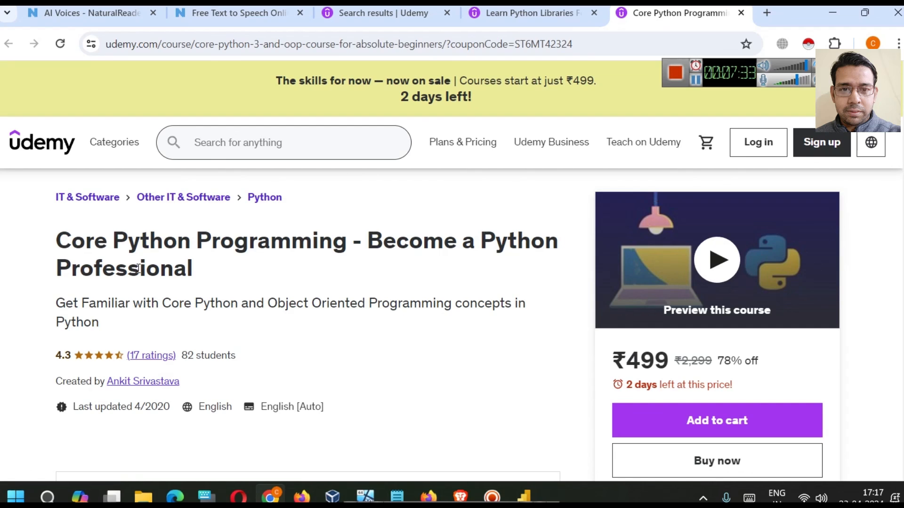
mouse_move(675, 89)
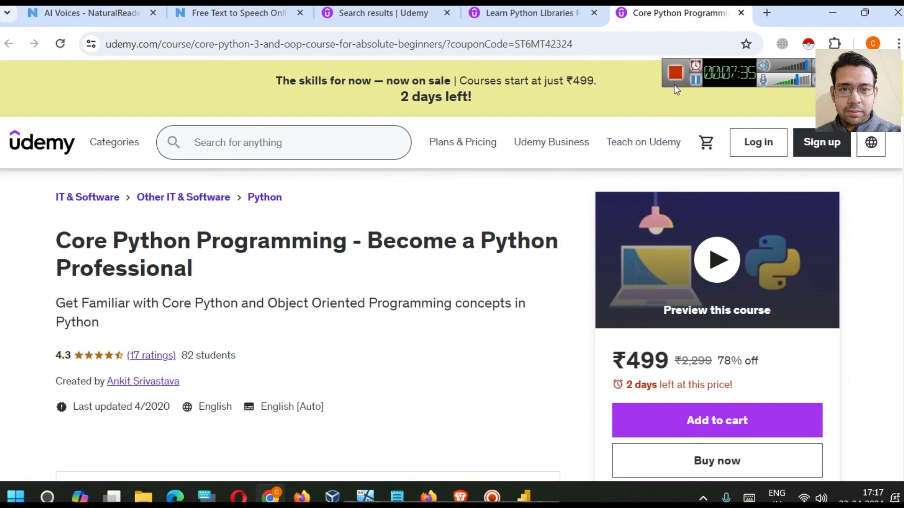
mouse_move(695, 81)
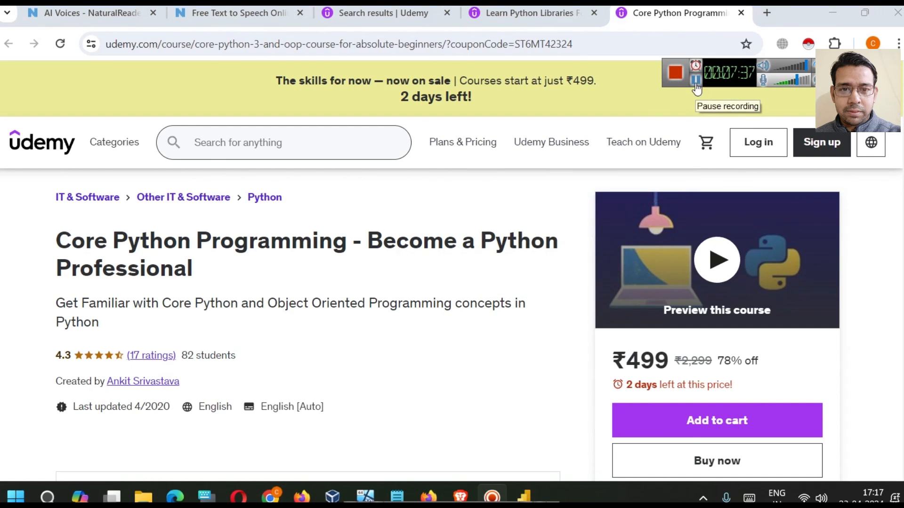
mouse_move(733, 90)
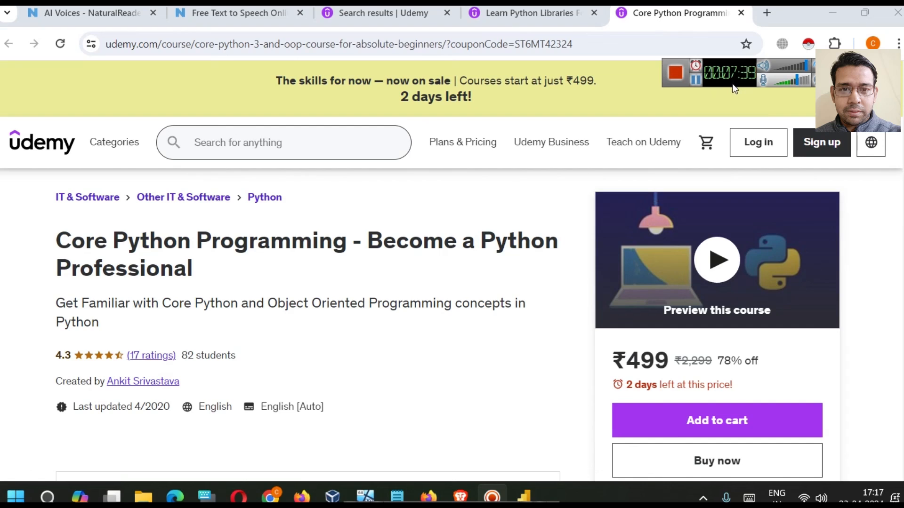